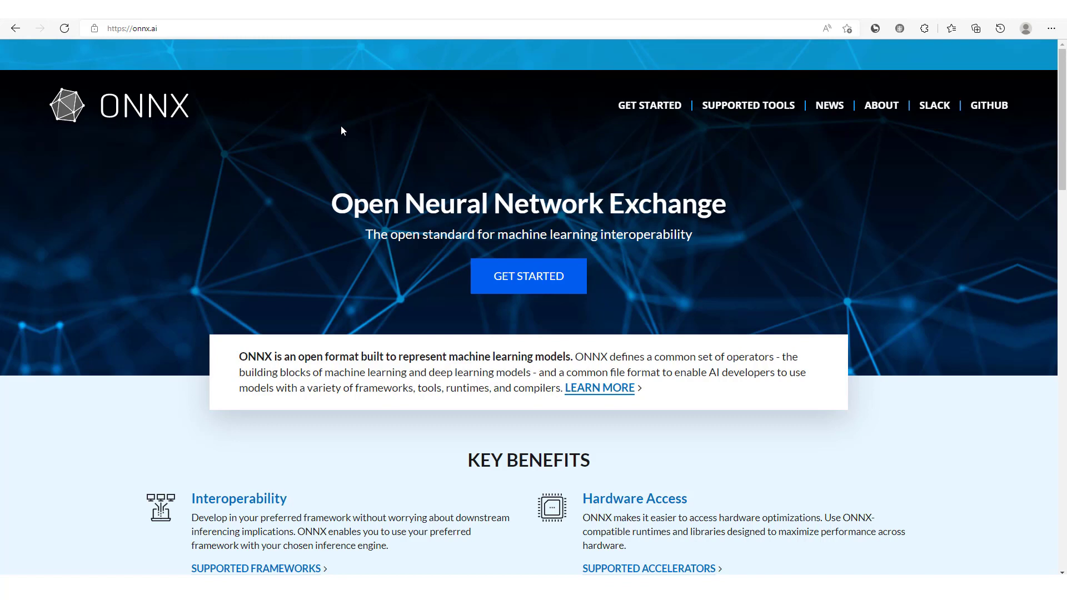
{"action": "mouse_move", "coordinate": [553, 356]}
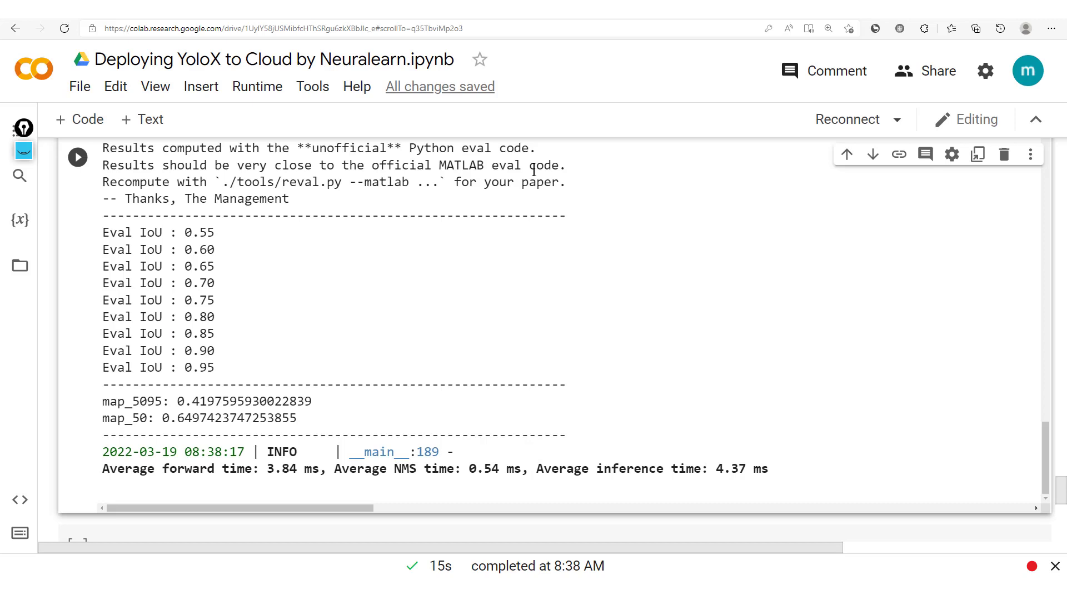
{"action": "mouse_move", "coordinate": [926, 443]}
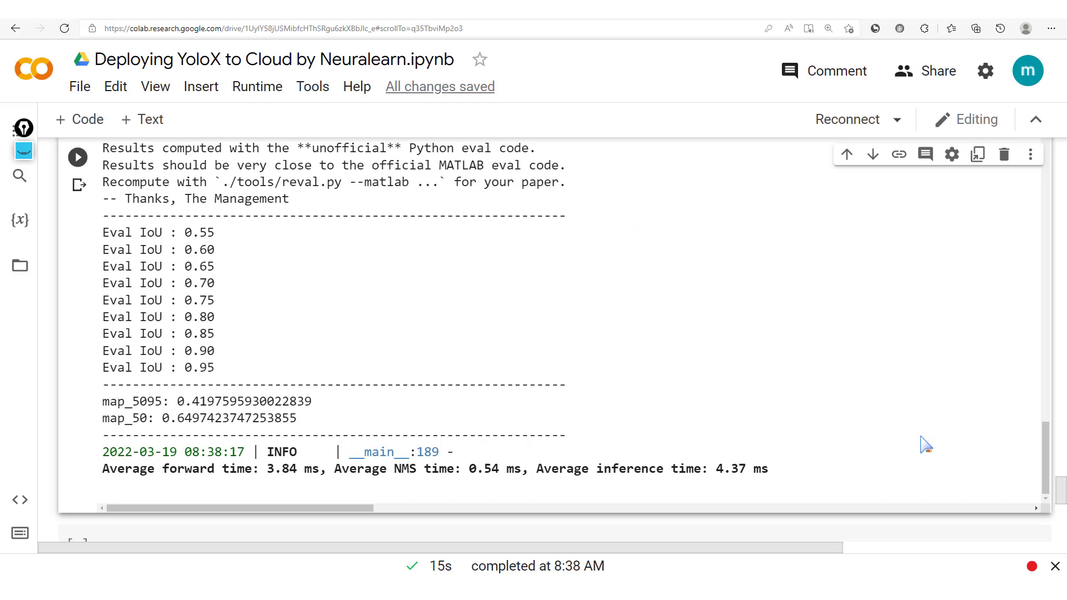
{"action": "mouse_move", "coordinate": [1004, 465]}
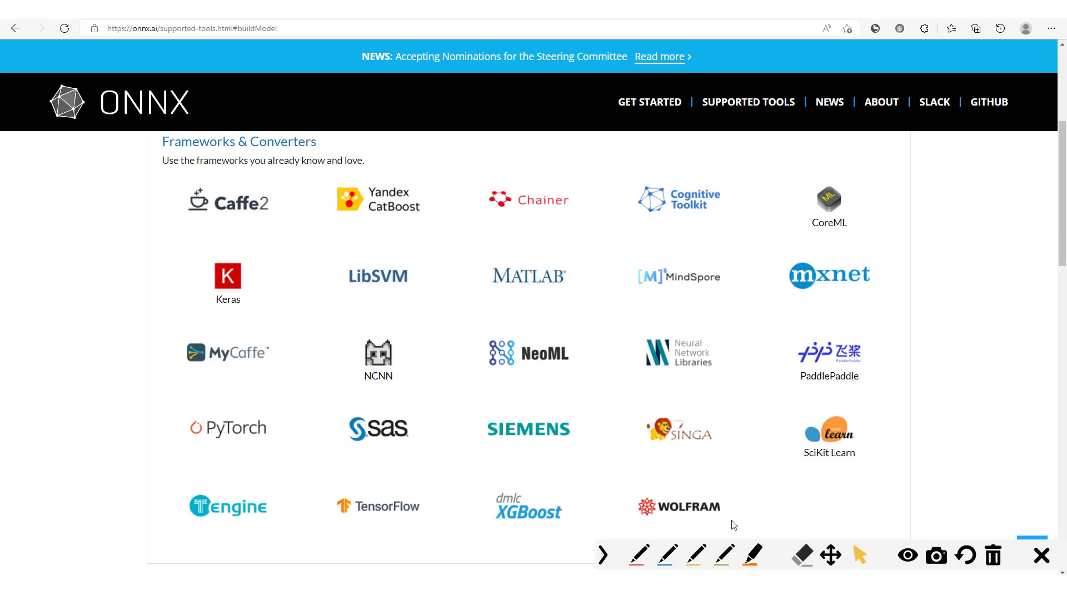
Select the blue annotation pen to circle the framework logos on the ONNX site.
{"action": "left_click", "coordinate": [667, 556]}
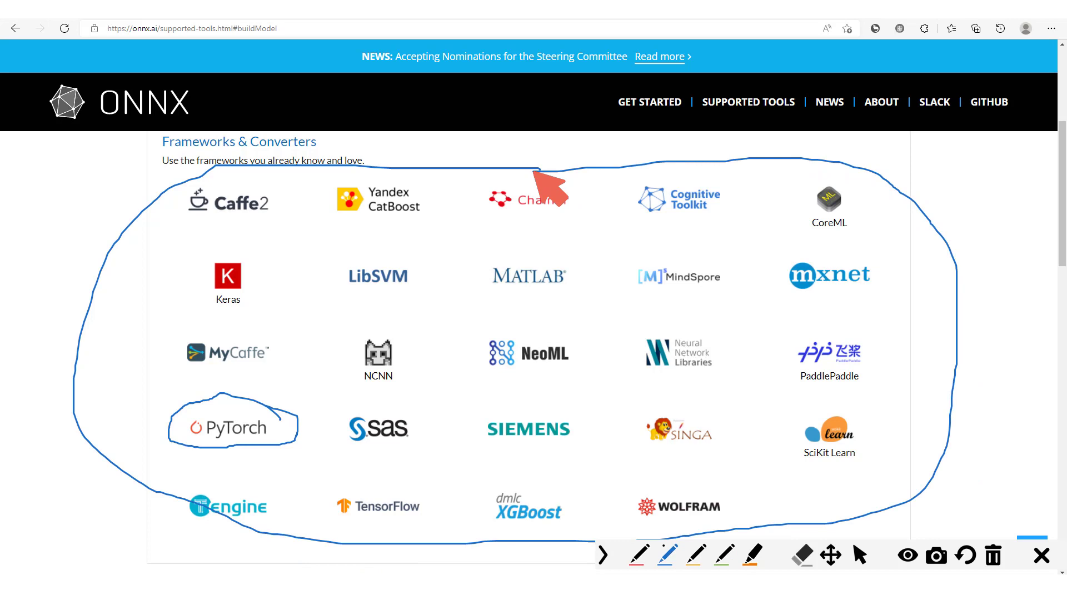
{"action": "mouse_move", "coordinate": [892, 347]}
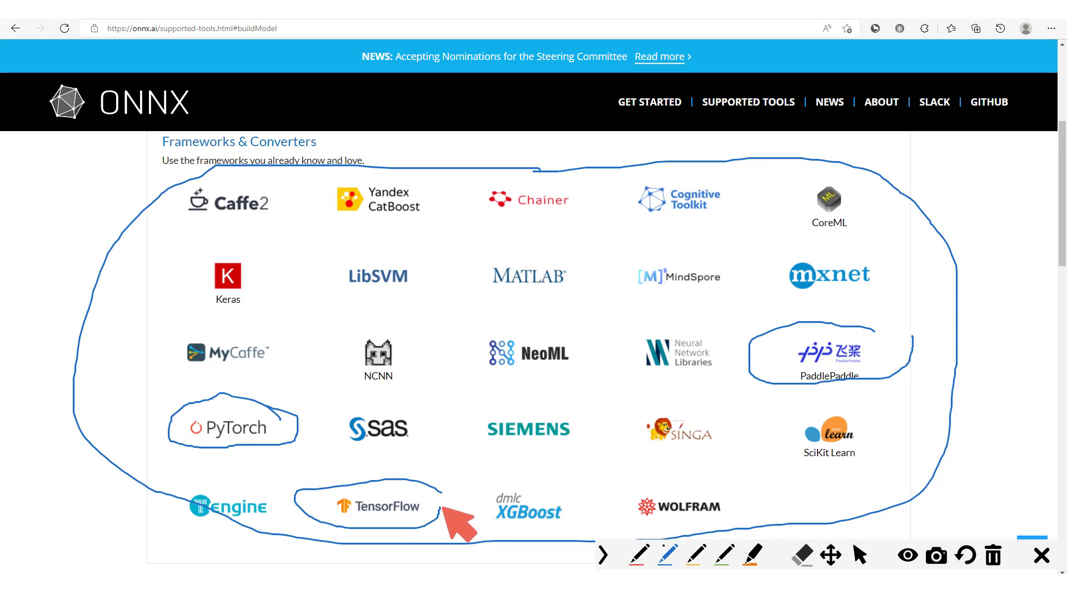
{"action": "mouse_move", "coordinate": [469, 449]}
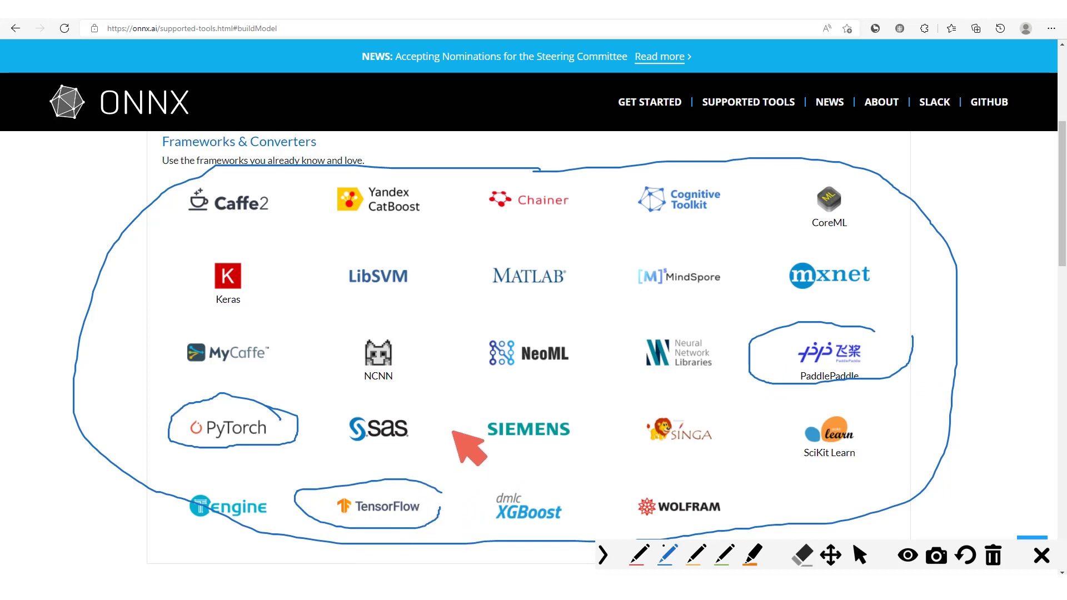
{"action": "mouse_move", "coordinate": [524, 446]}
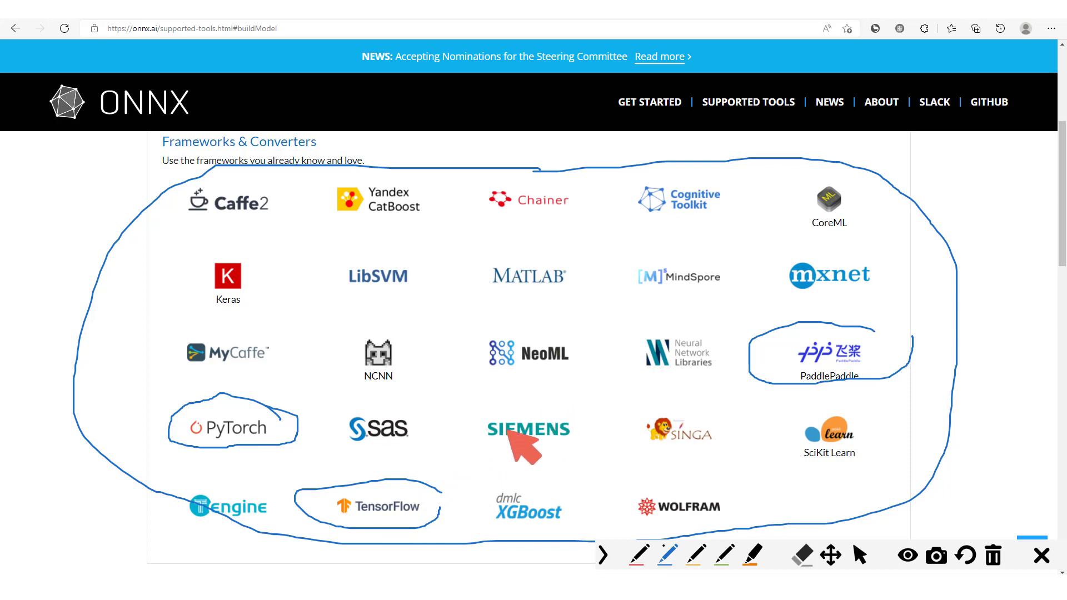
{"action": "mouse_move", "coordinate": [428, 432]}
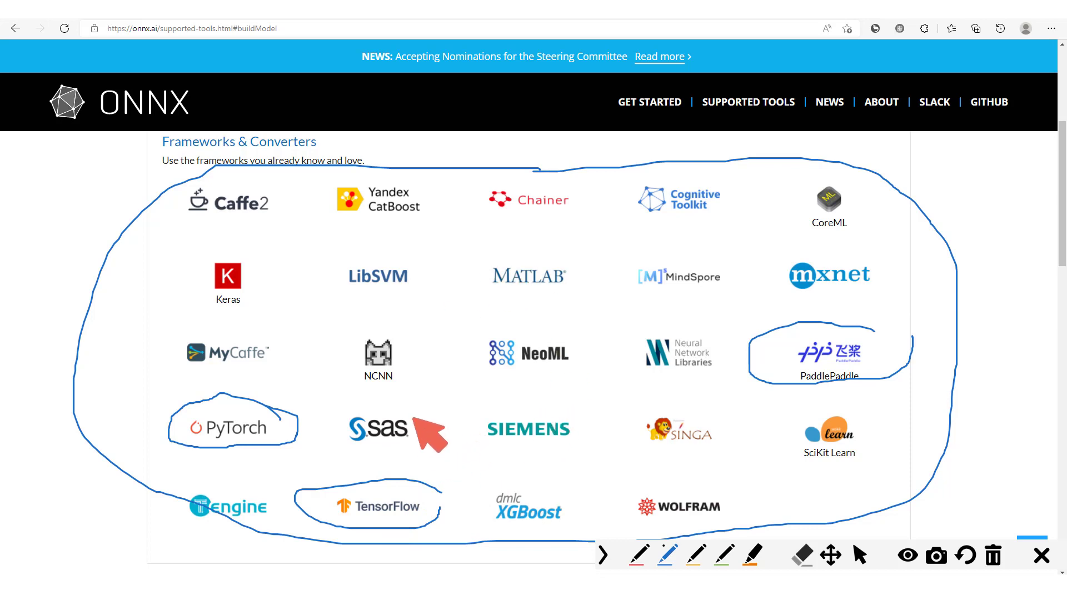
{"action": "mouse_move", "coordinate": [503, 442]}
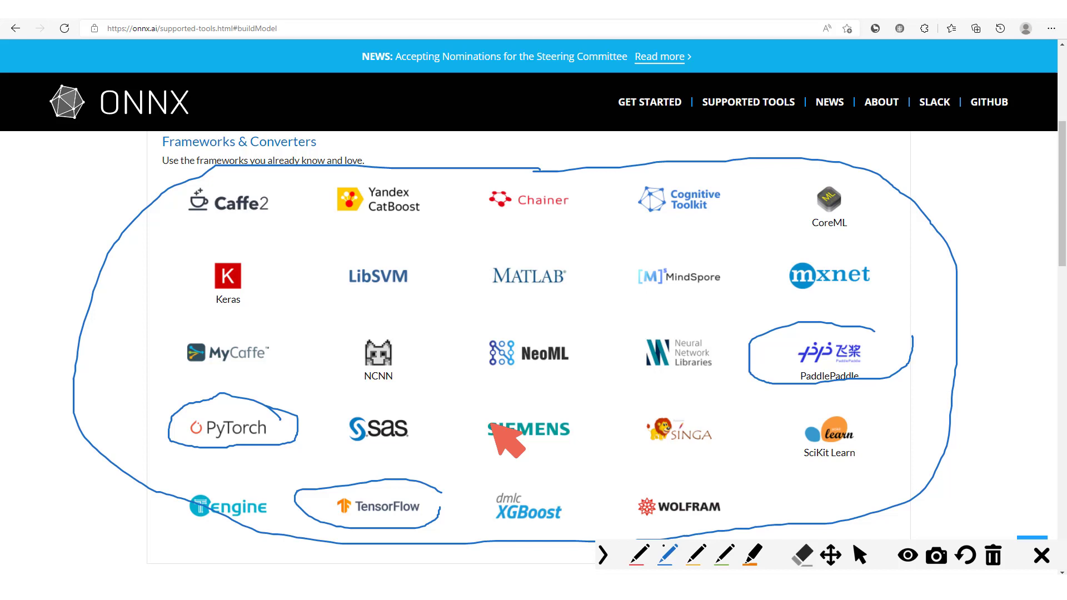
{"action": "mouse_move", "coordinate": [320, 453]}
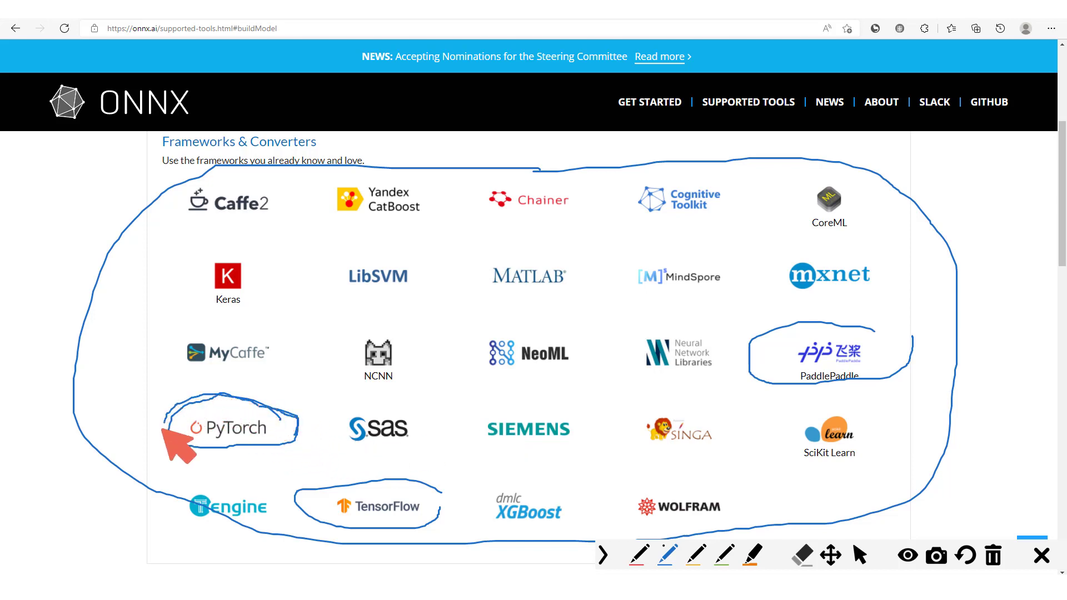
{"action": "mouse_move", "coordinate": [316, 452]}
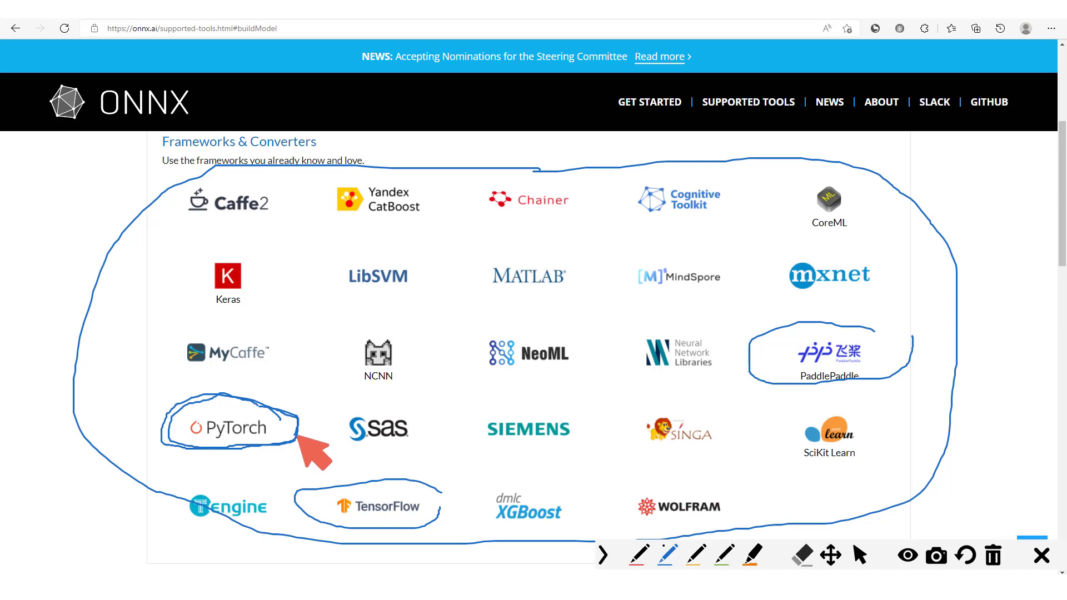
{"action": "mouse_move", "coordinate": [211, 463]}
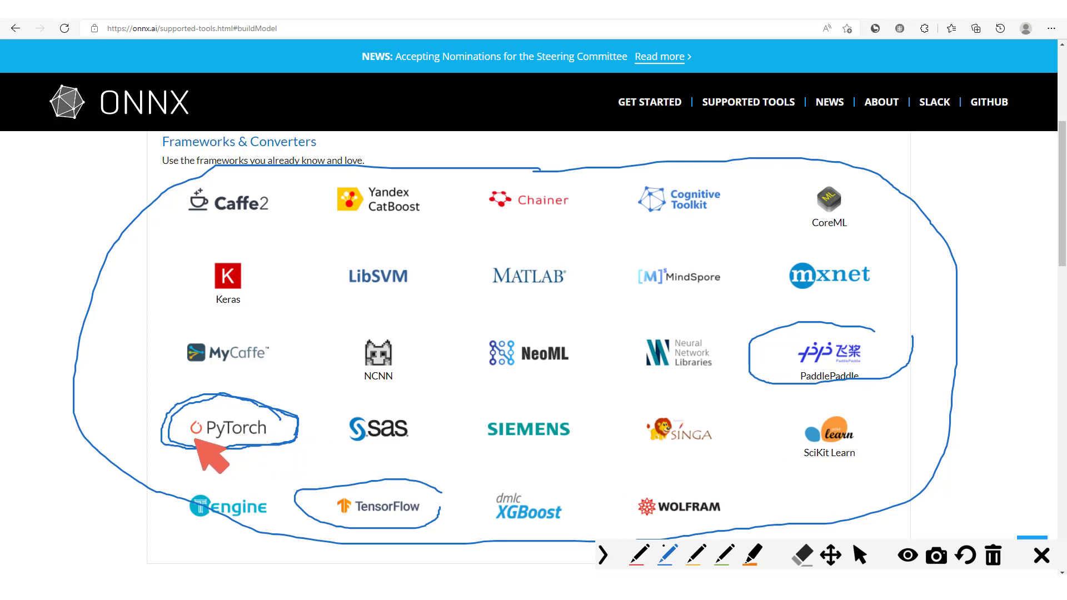
{"action": "mouse_move", "coordinate": [406, 514]}
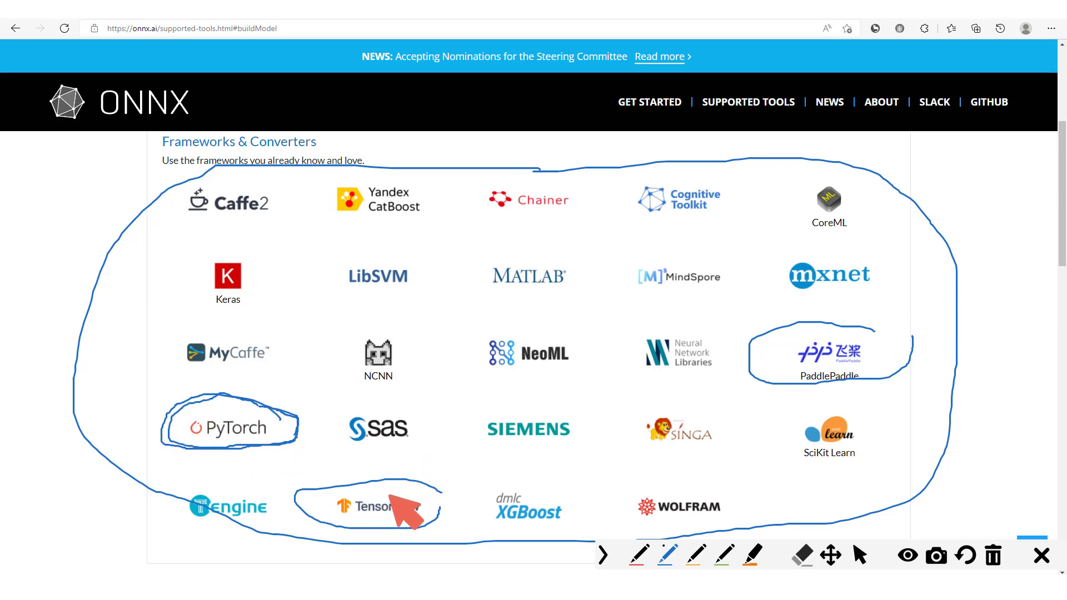
{"action": "mouse_move", "coordinate": [401, 507]}
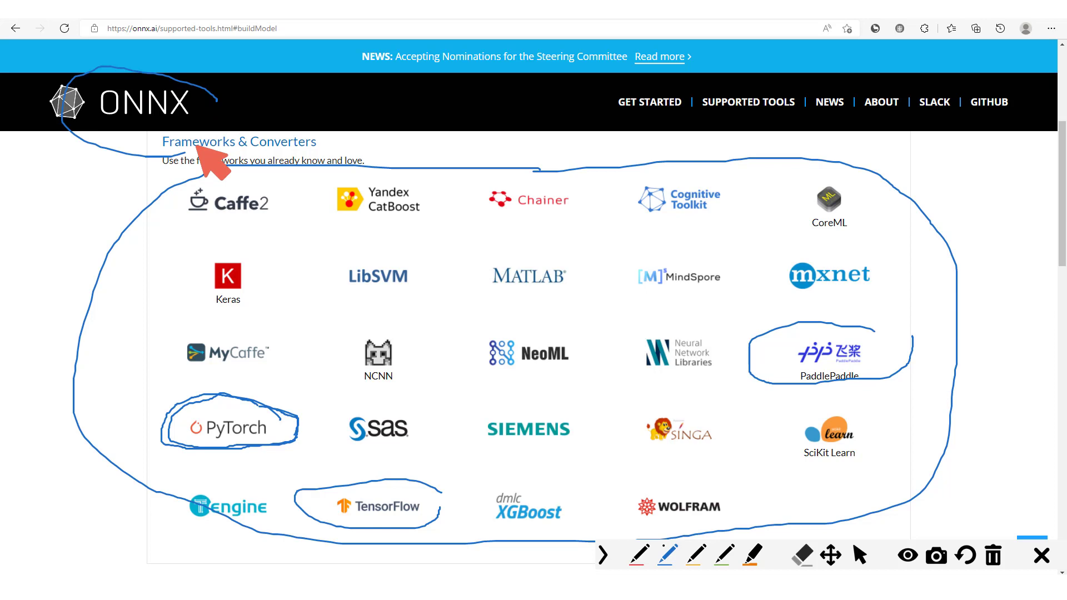
{"action": "mouse_move", "coordinate": [299, 154]}
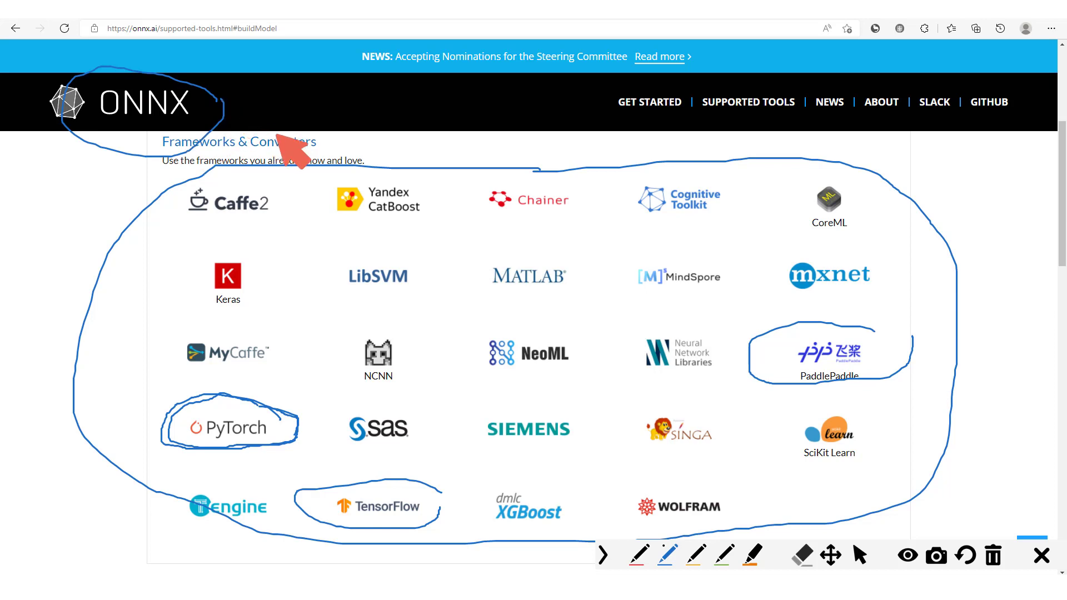
{"action": "mouse_move", "coordinate": [261, 433]}
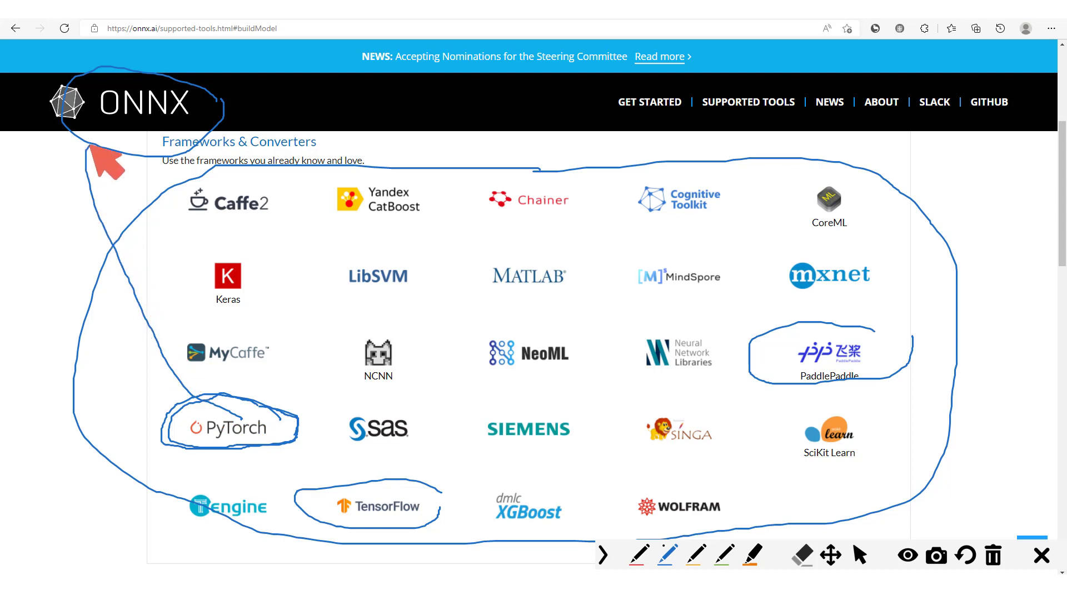
{"action": "mouse_move", "coordinate": [218, 133]}
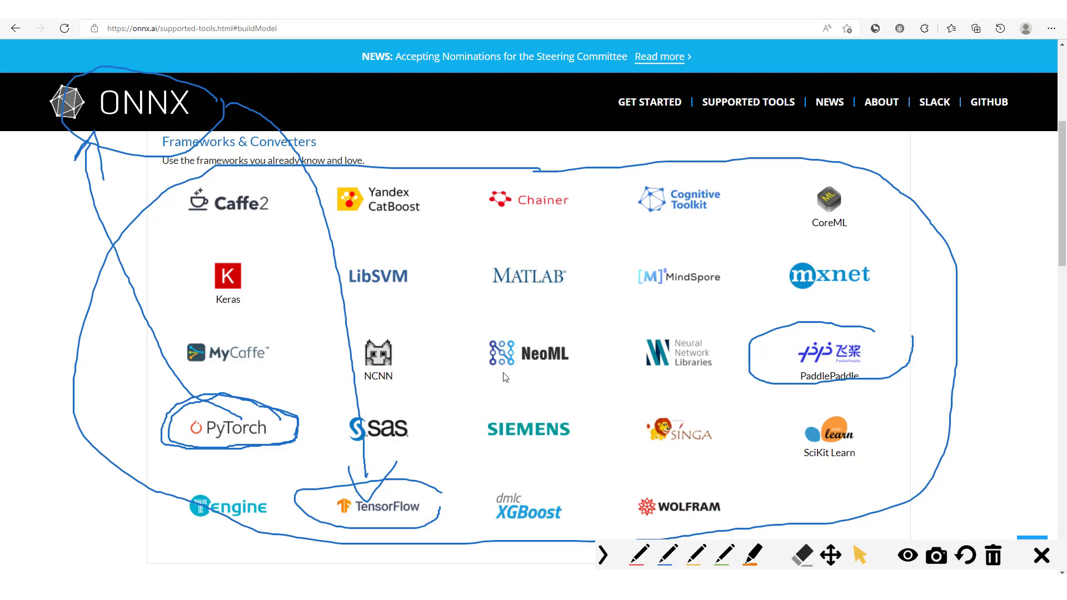
{"action": "mouse_move", "coordinate": [238, 401]}
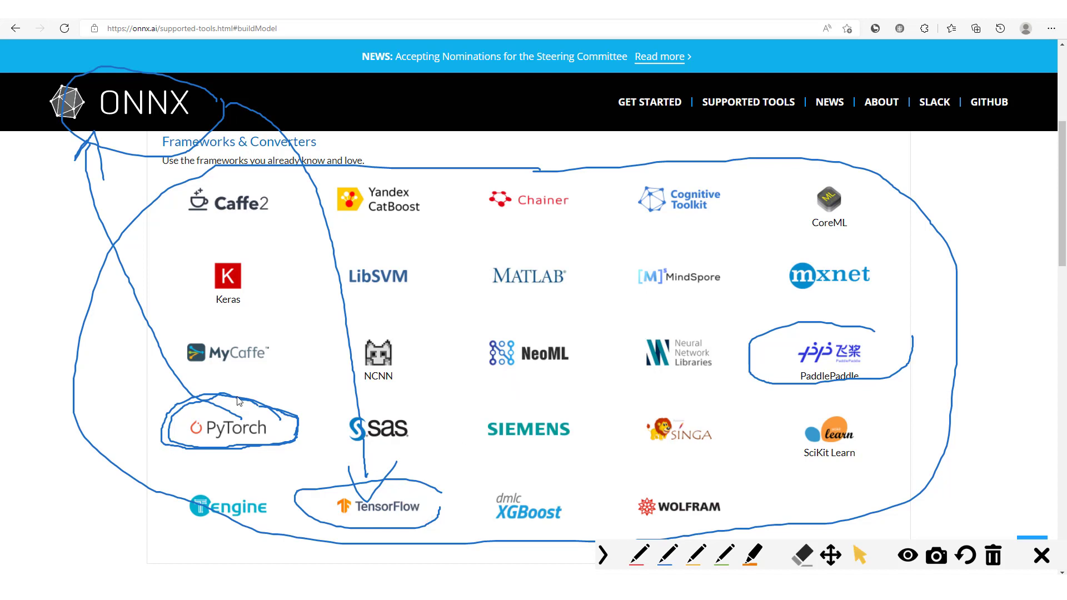
{"action": "mouse_move", "coordinate": [203, 441]}
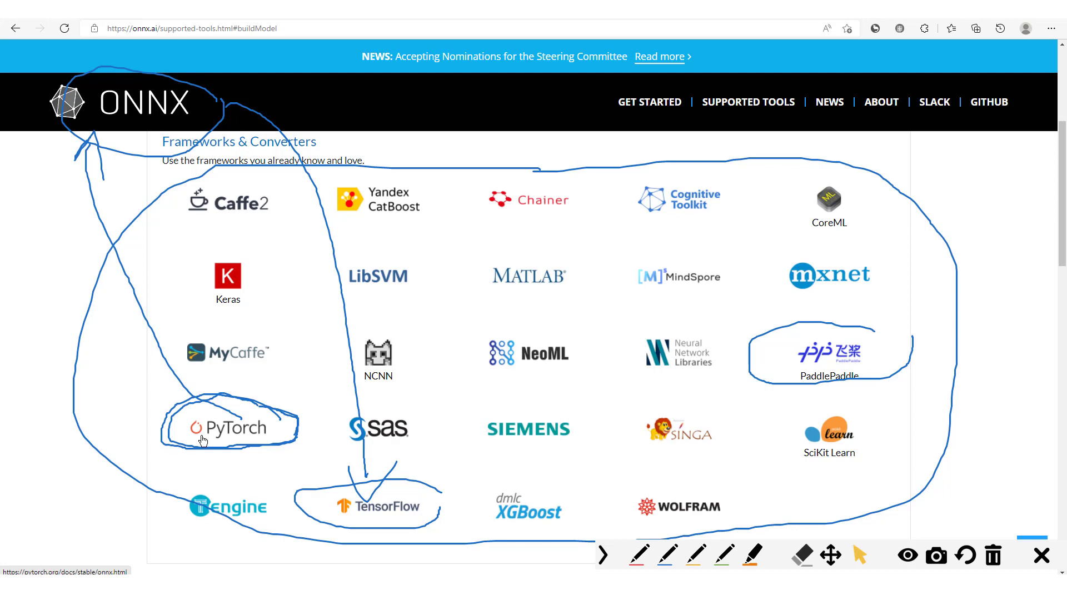
{"action": "mouse_move", "coordinate": [194, 224]}
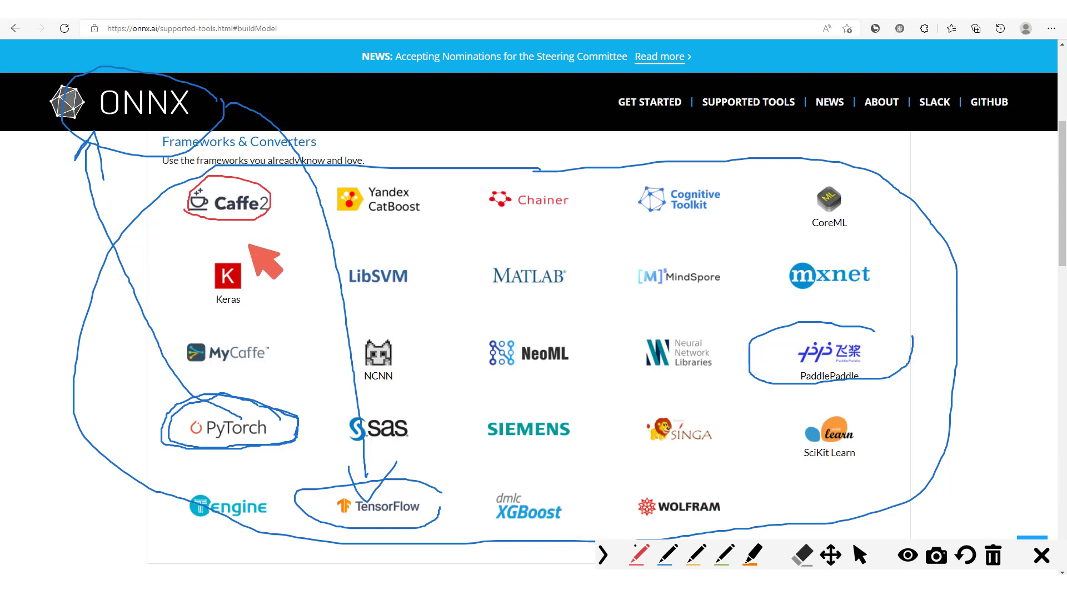
{"action": "mouse_move", "coordinate": [286, 232]}
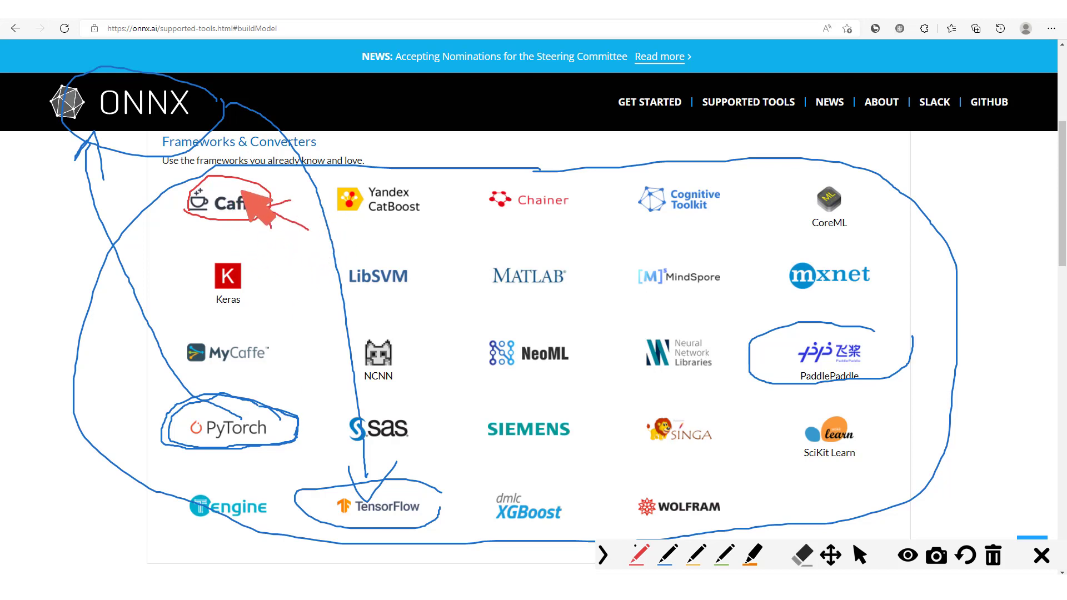
{"action": "mouse_move", "coordinate": [266, 487]}
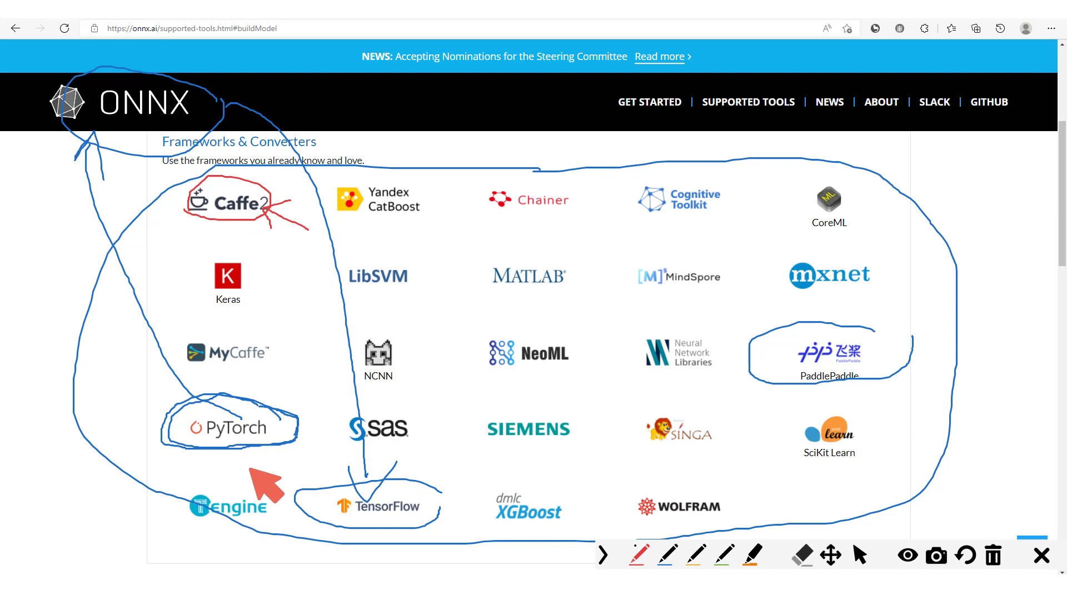
{"action": "mouse_move", "coordinate": [488, 212]}
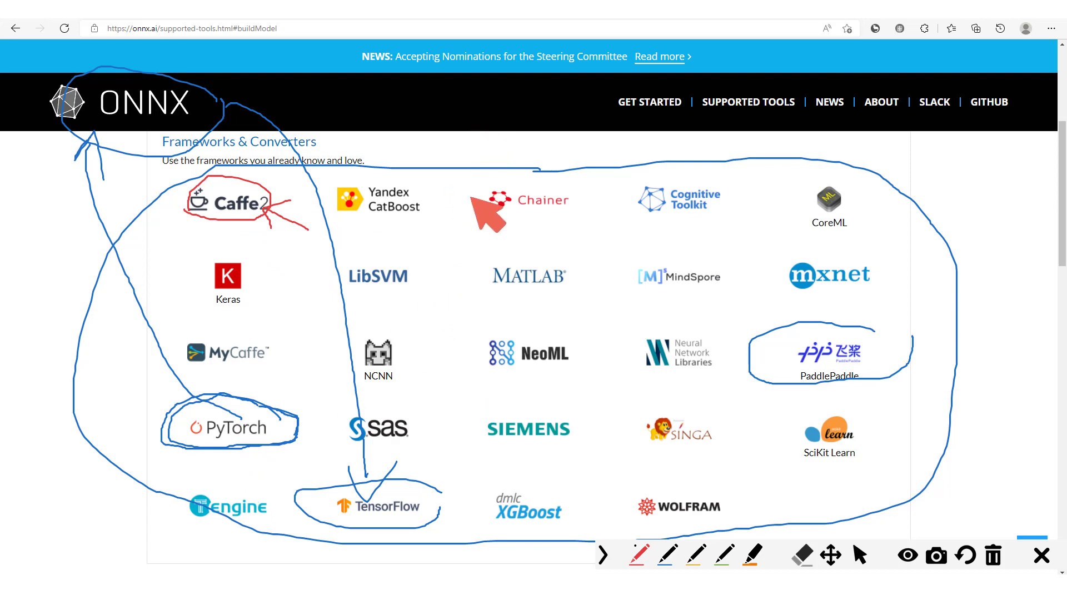
Scrawl 'Conv' in red across the middle framework logos.
{"action": "left_click_drag", "start_coordinate": [469, 198], "coordinate": [612, 279]}
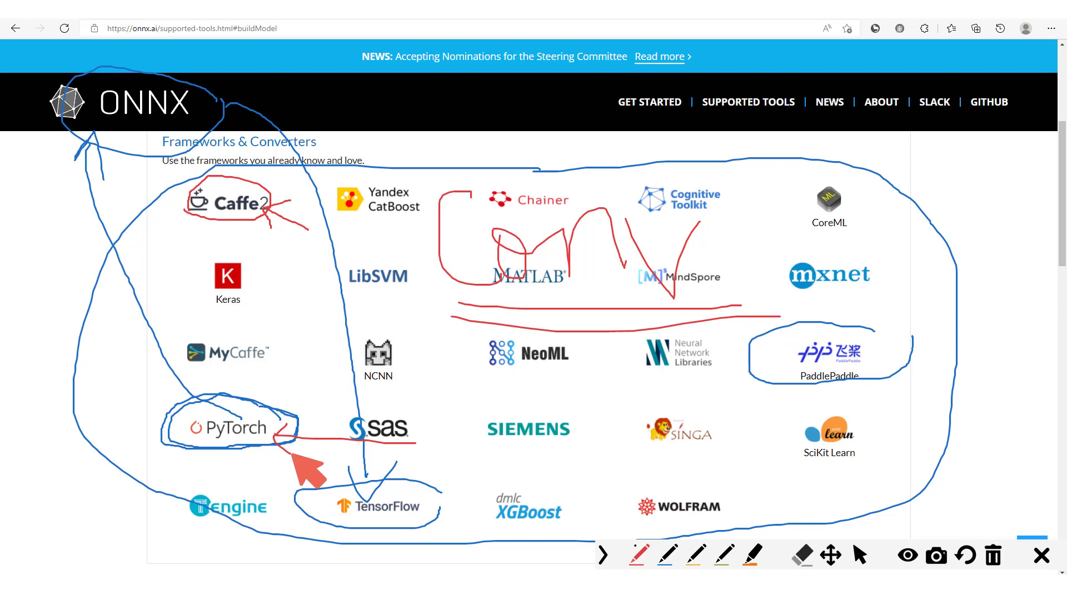
{"action": "mouse_move", "coordinate": [283, 238]}
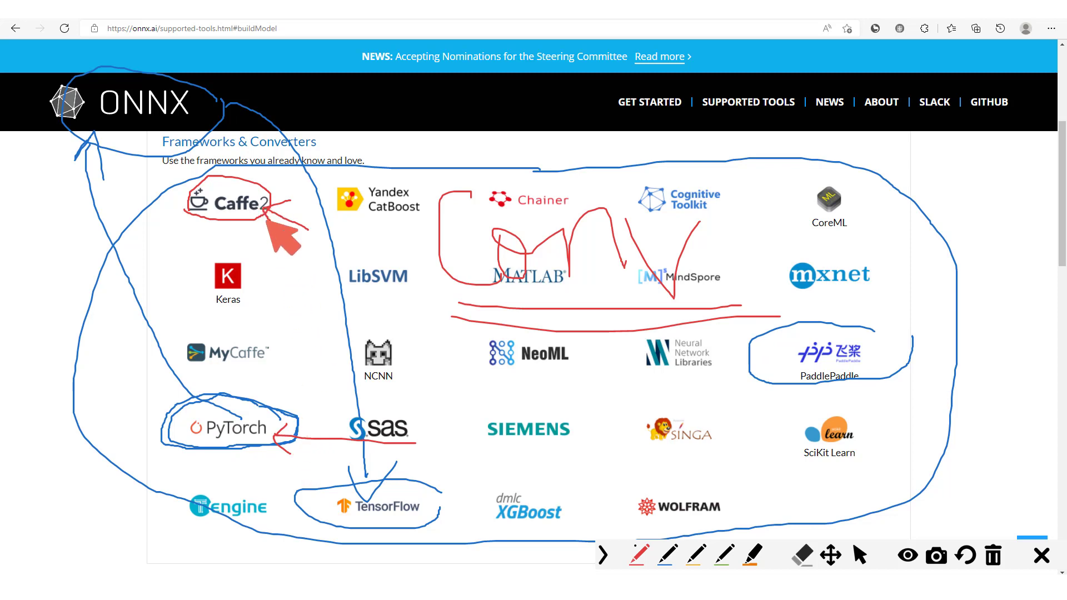
{"action": "mouse_move", "coordinate": [279, 334]}
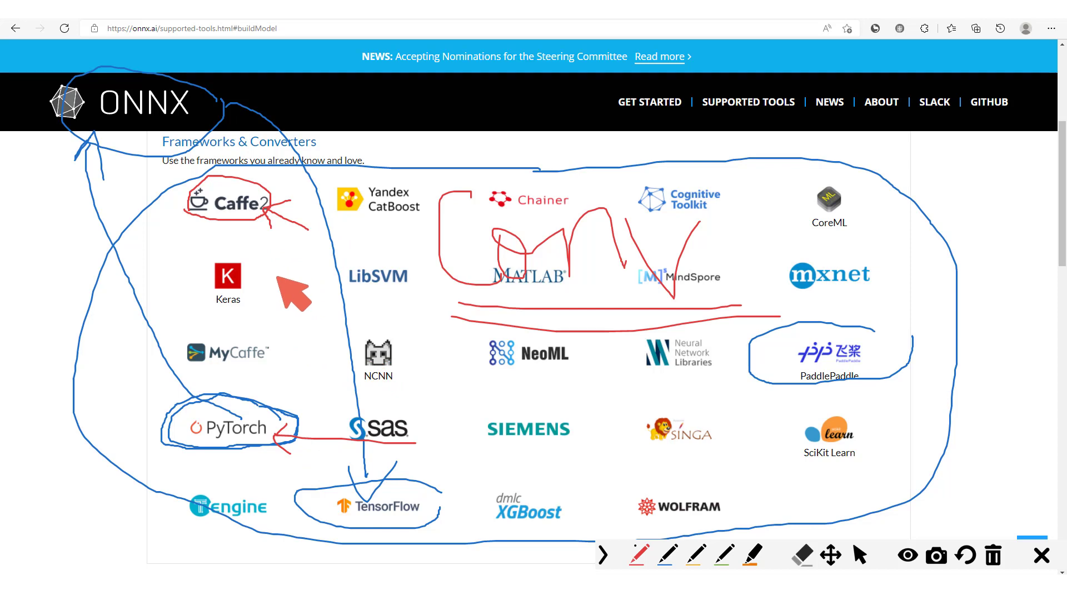
{"action": "mouse_move", "coordinate": [267, 455]}
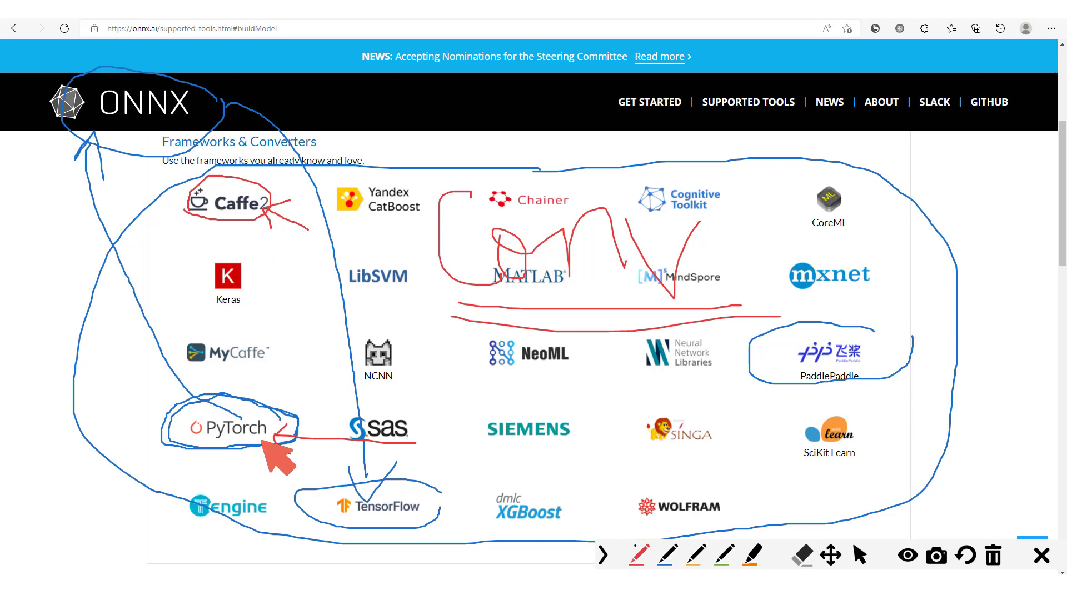
{"action": "mouse_move", "coordinate": [394, 382]}
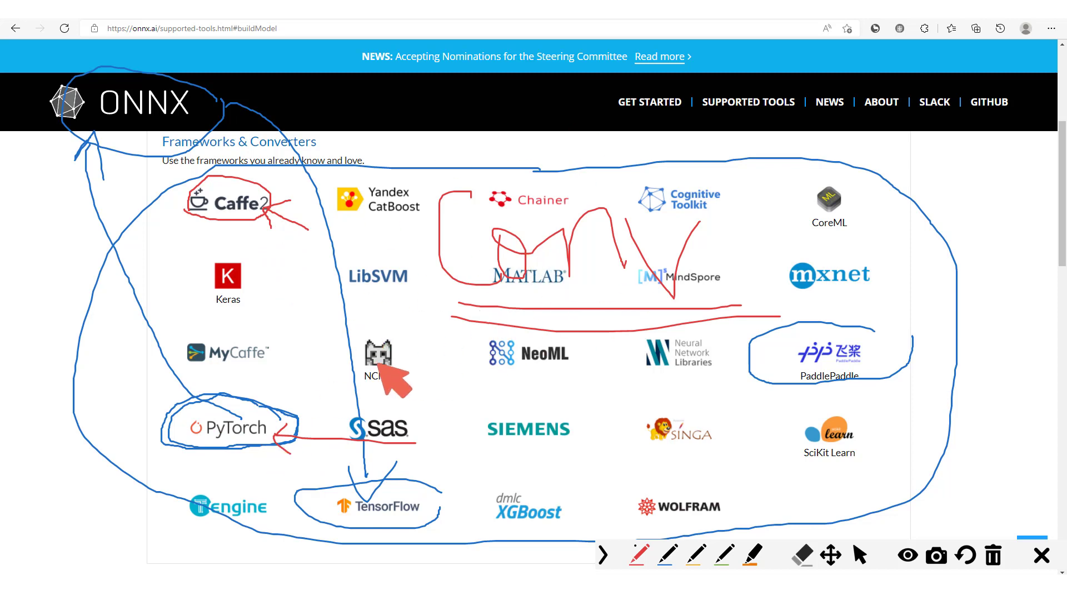
{"action": "mouse_move", "coordinate": [262, 245]}
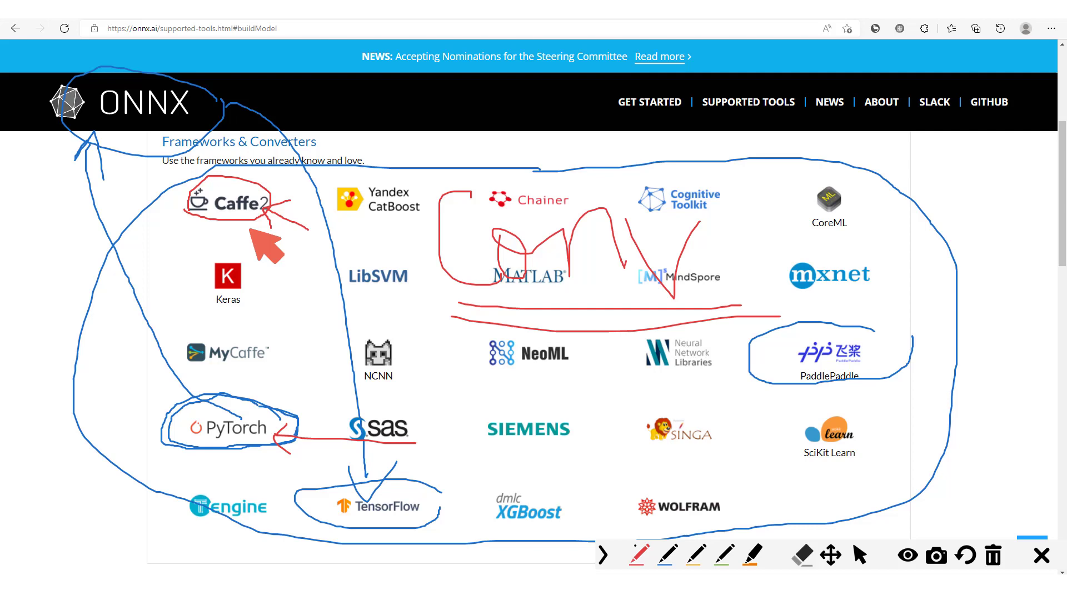
{"action": "mouse_move", "coordinate": [296, 405]}
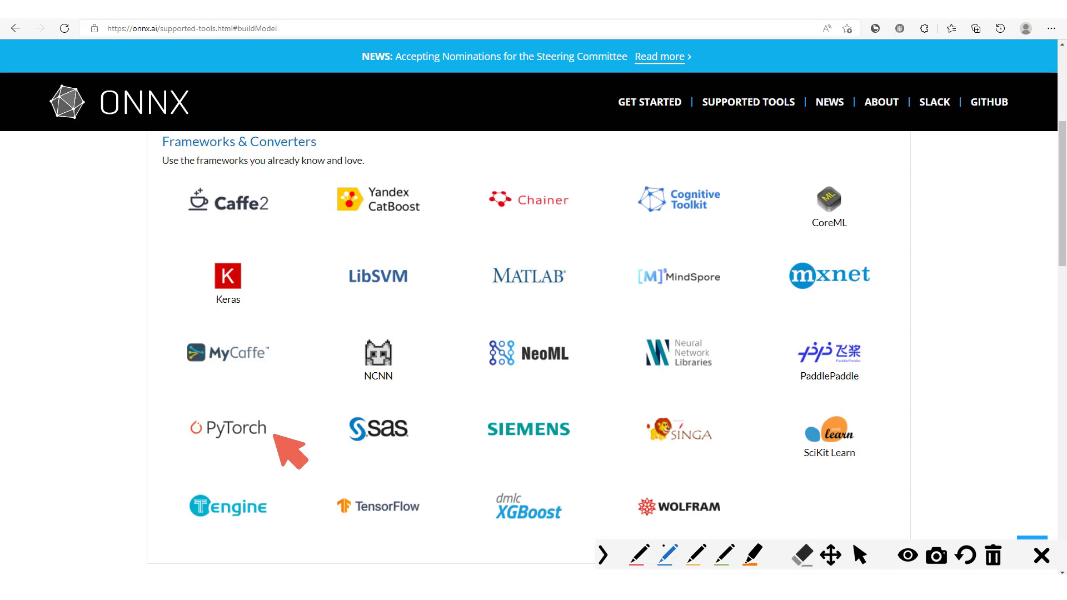
{"action": "mouse_move", "coordinate": [408, 490]}
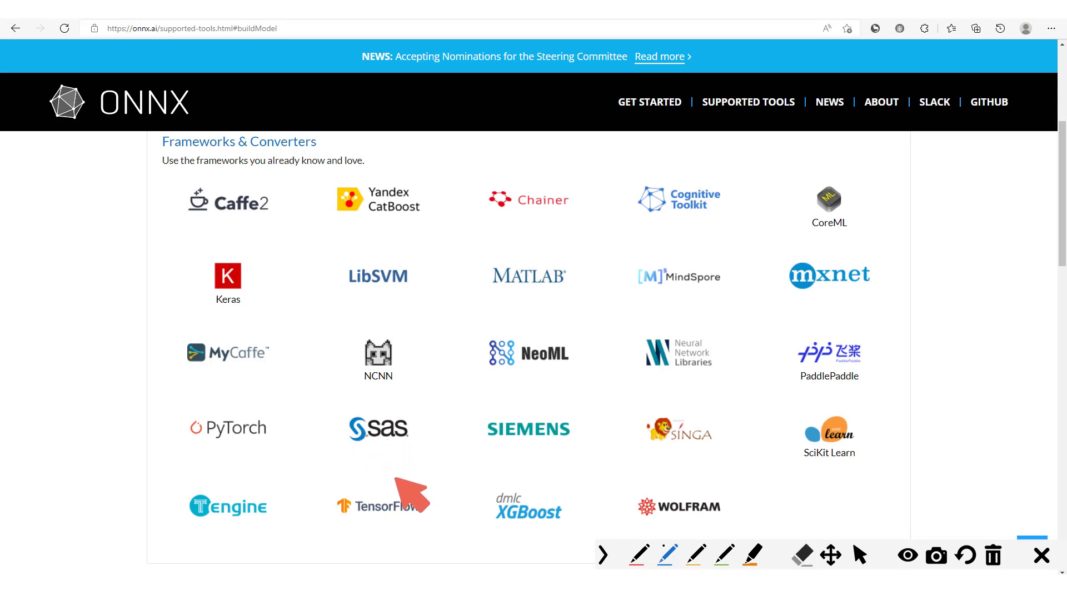
{"action": "mouse_move", "coordinate": [409, 504]}
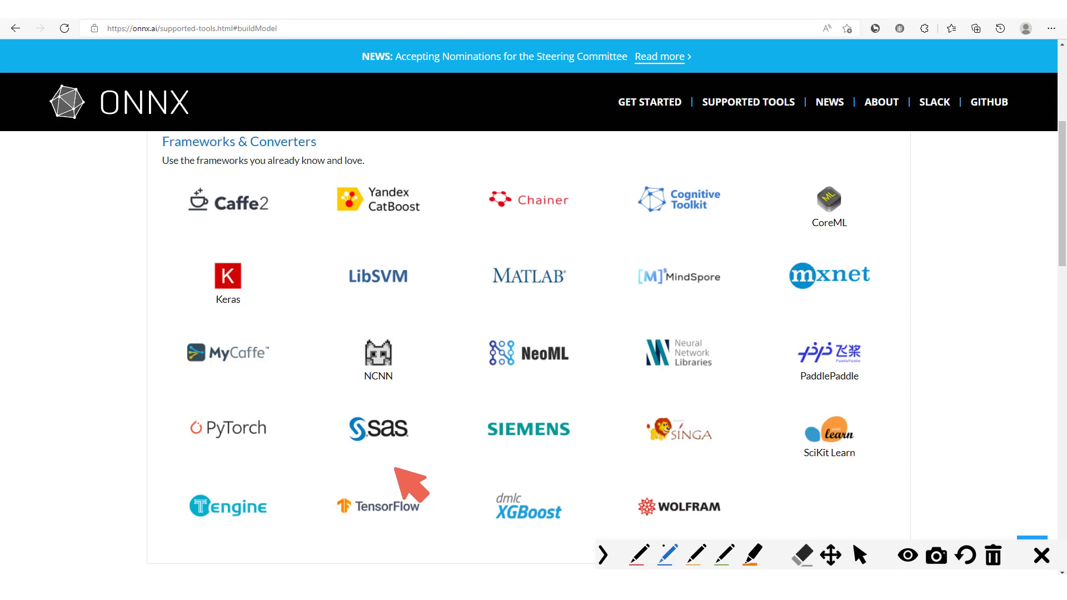
{"action": "mouse_move", "coordinate": [218, 82]}
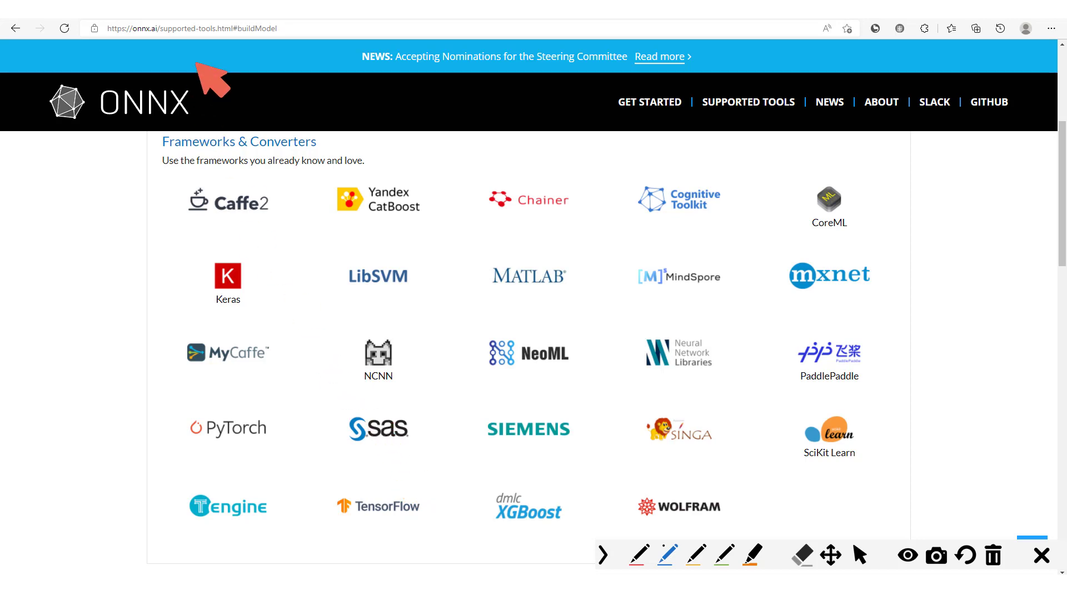
{"action": "mouse_move", "coordinate": [294, 469]}
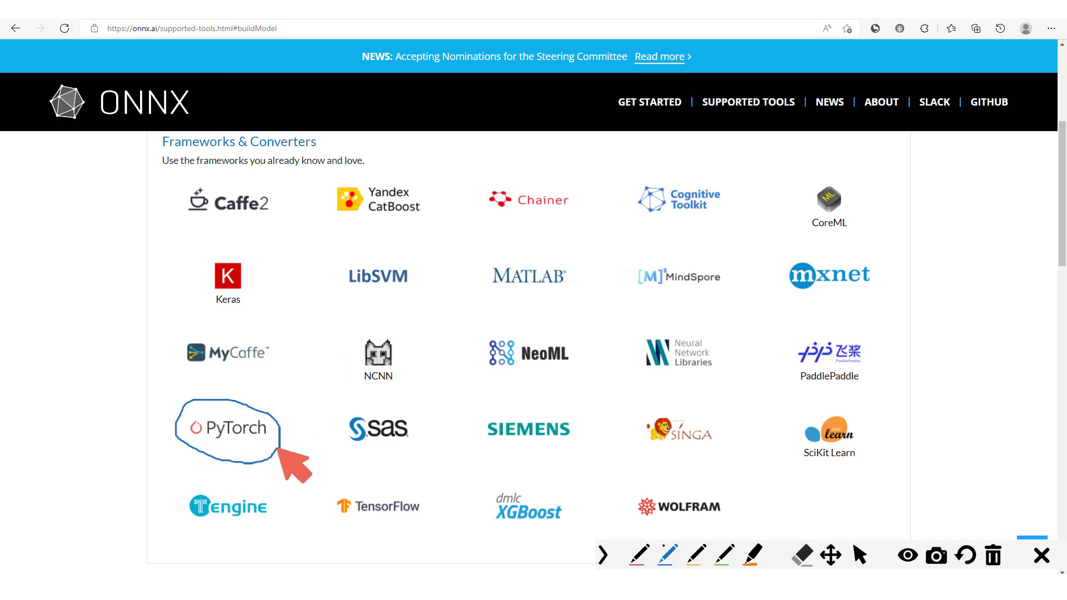
{"action": "mouse_move", "coordinate": [279, 473]}
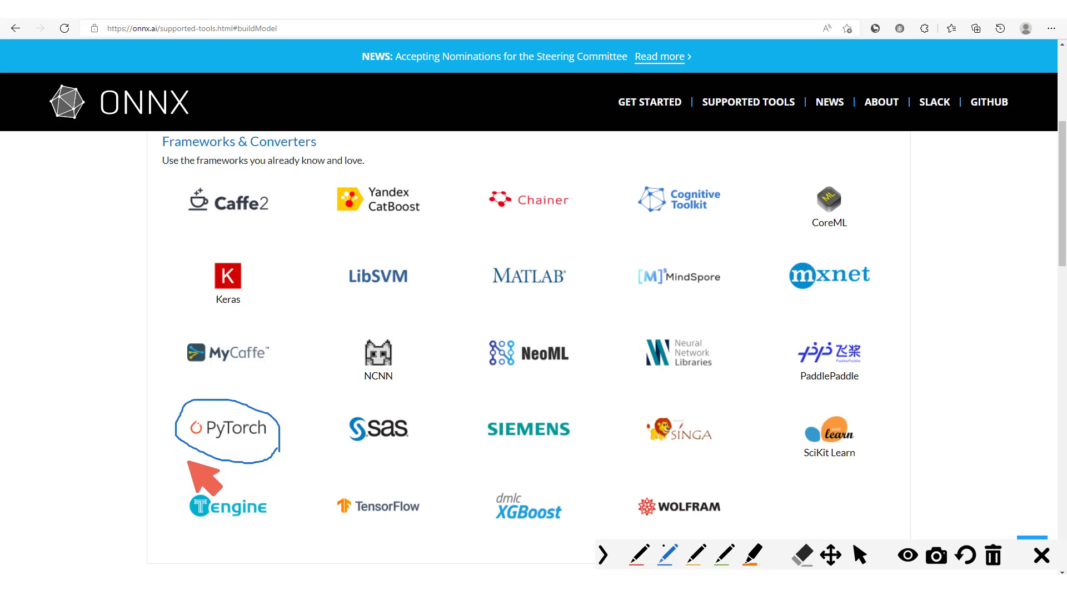
{"action": "mouse_move", "coordinate": [204, 416]}
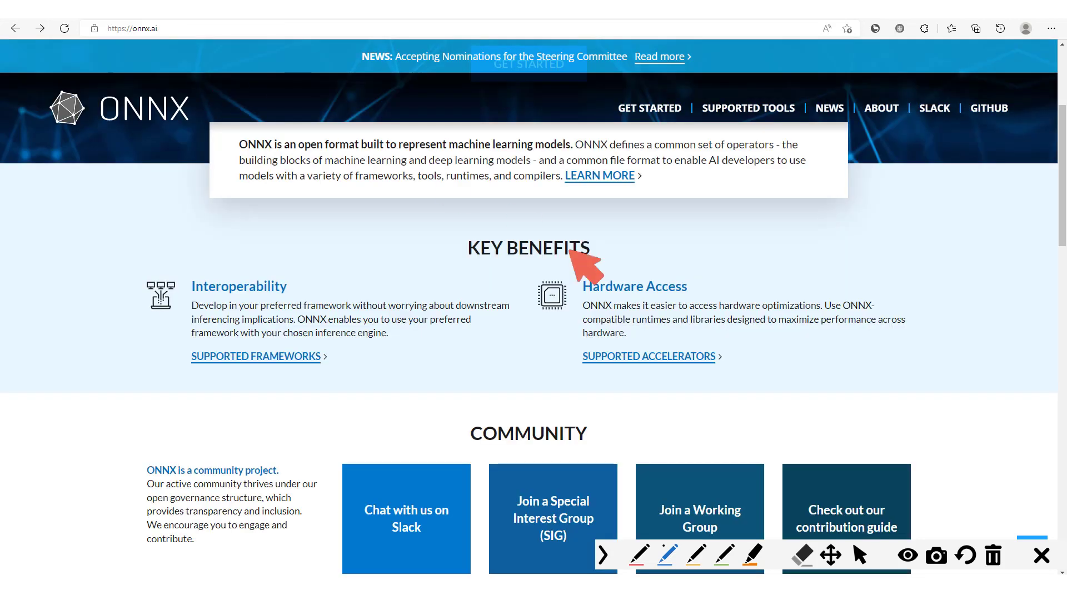
{"action": "mouse_move", "coordinate": [541, 381]}
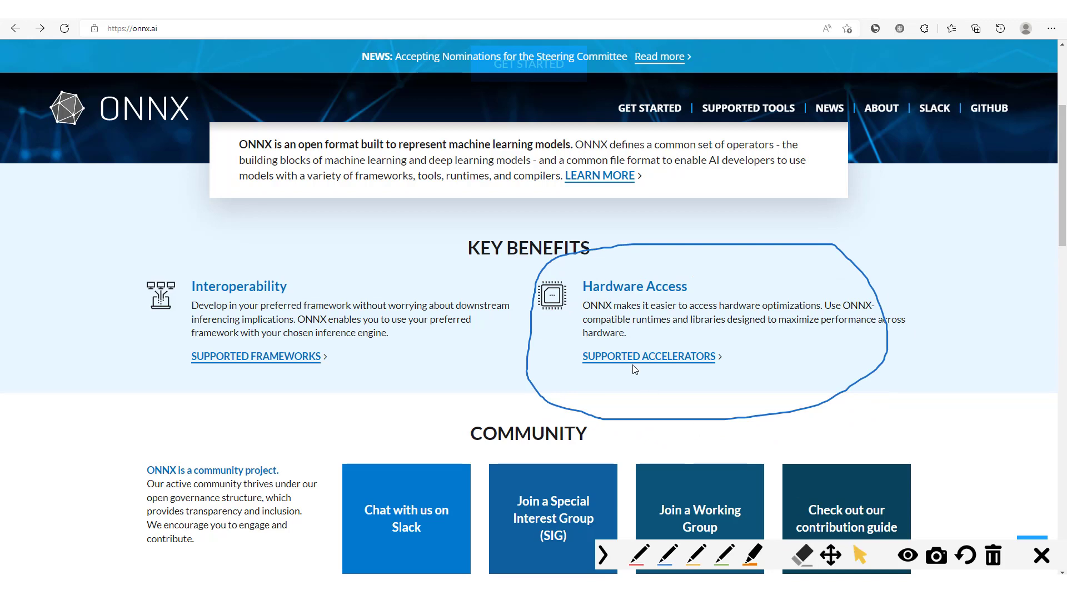
Show the Supported Accelerators page and bring the Deploy Model inference list into view.
{"action": "left_click", "coordinate": [648, 356]}
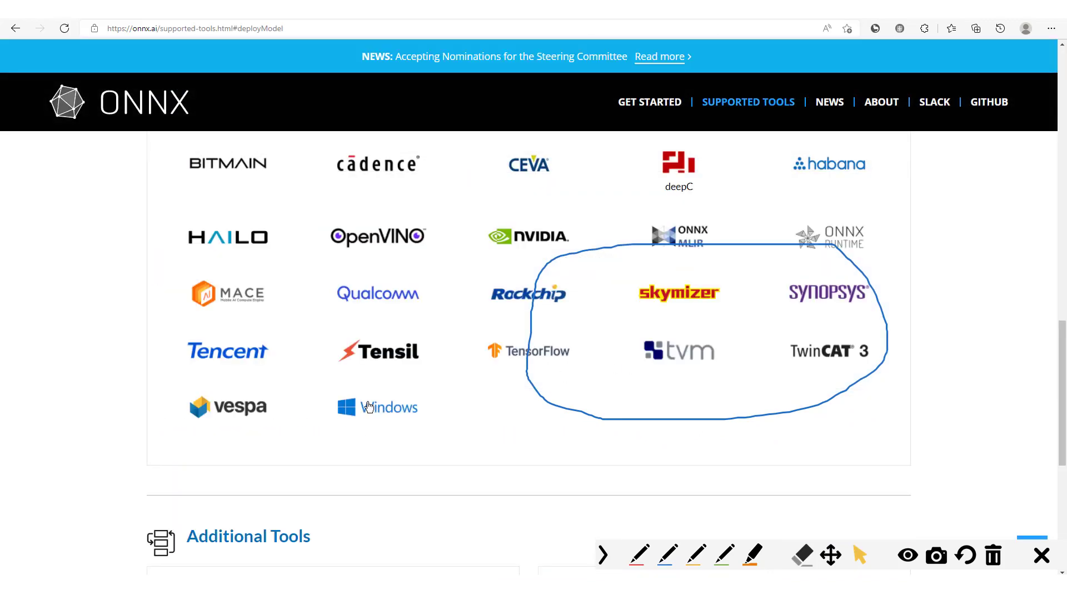
{"action": "scroll", "scroll_direction": "up", "scroll_amount": 3}
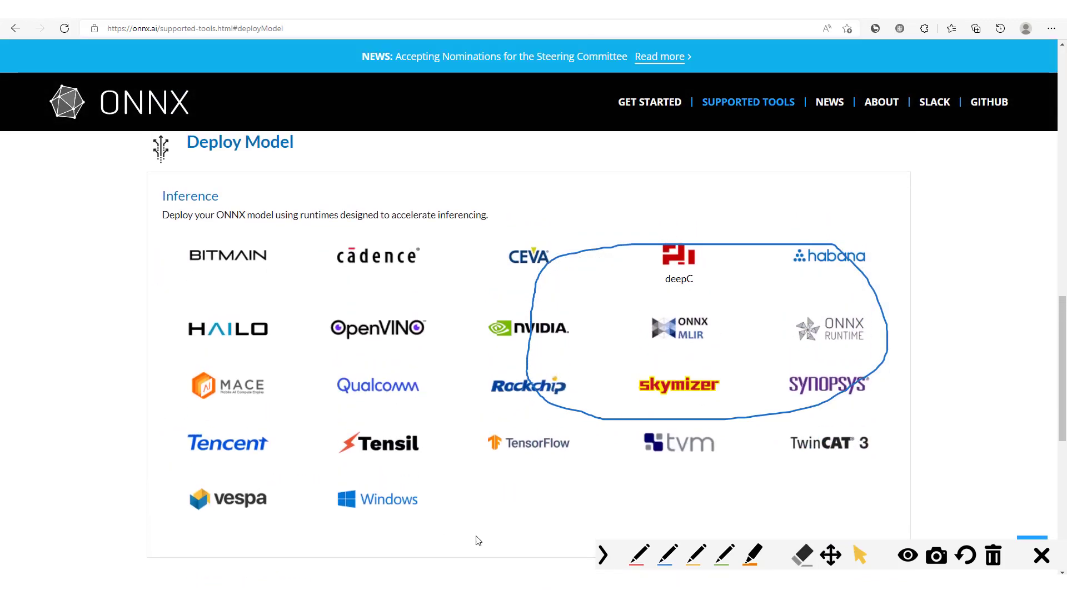
{"action": "mouse_move", "coordinate": [593, 515]}
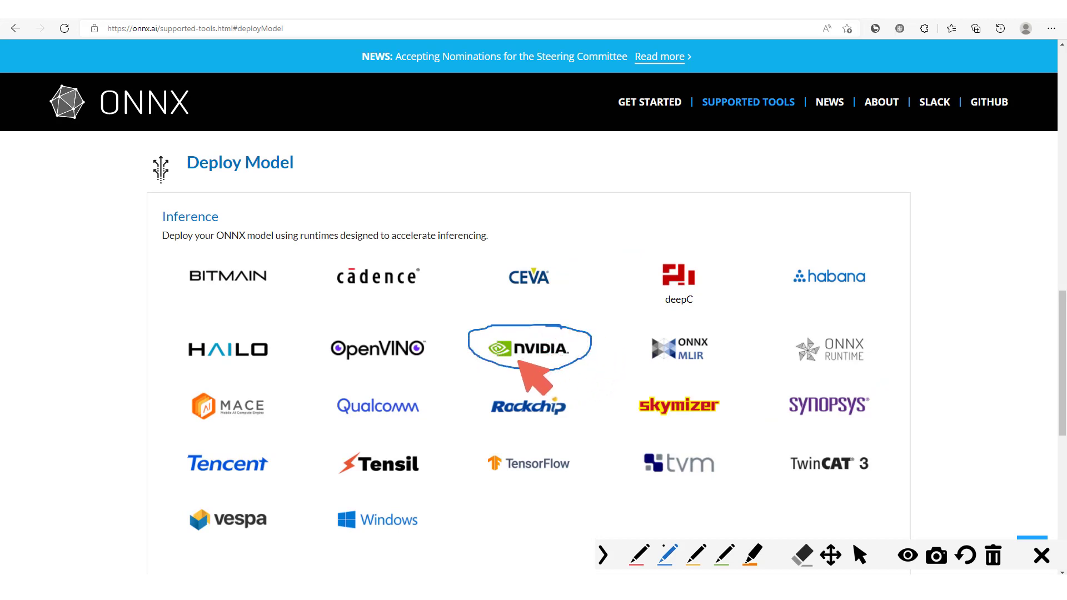
{"action": "mouse_move", "coordinate": [469, 343]}
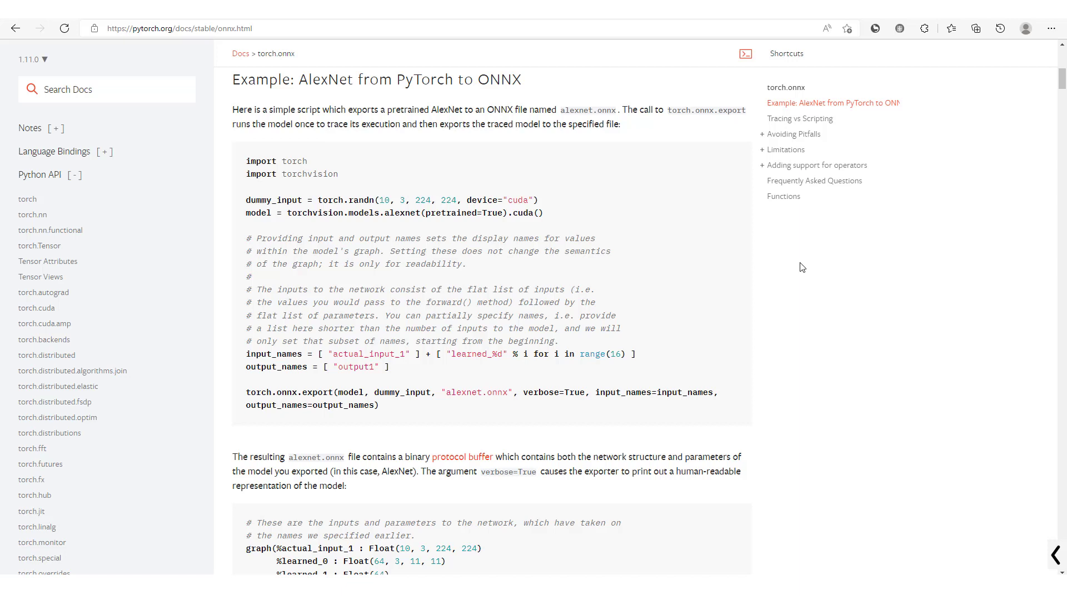
{"action": "mouse_move", "coordinate": [379, 138]}
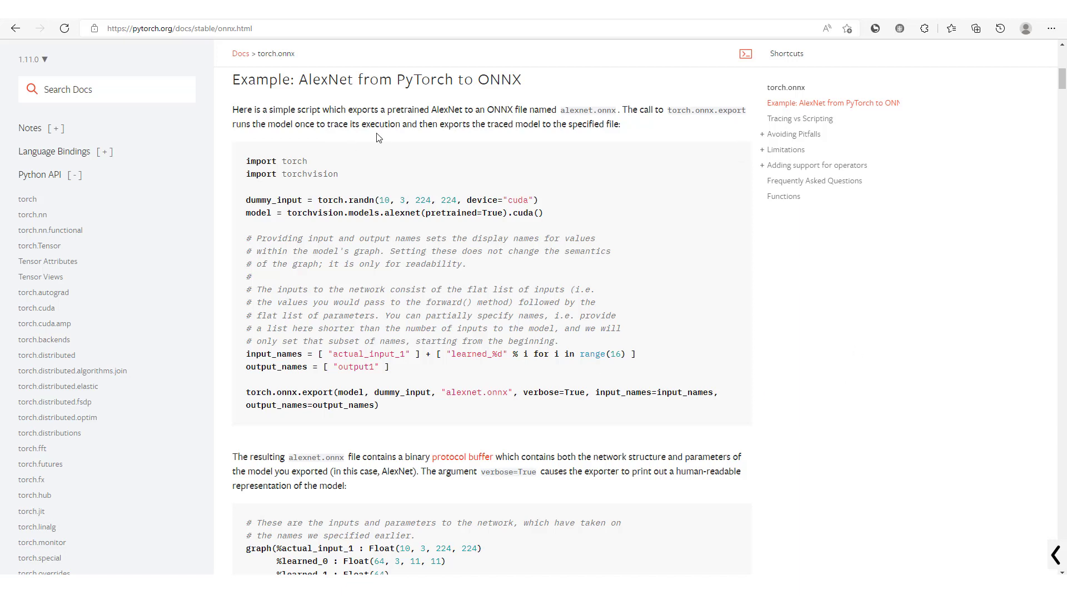
{"action": "mouse_move", "coordinate": [273, 213]}
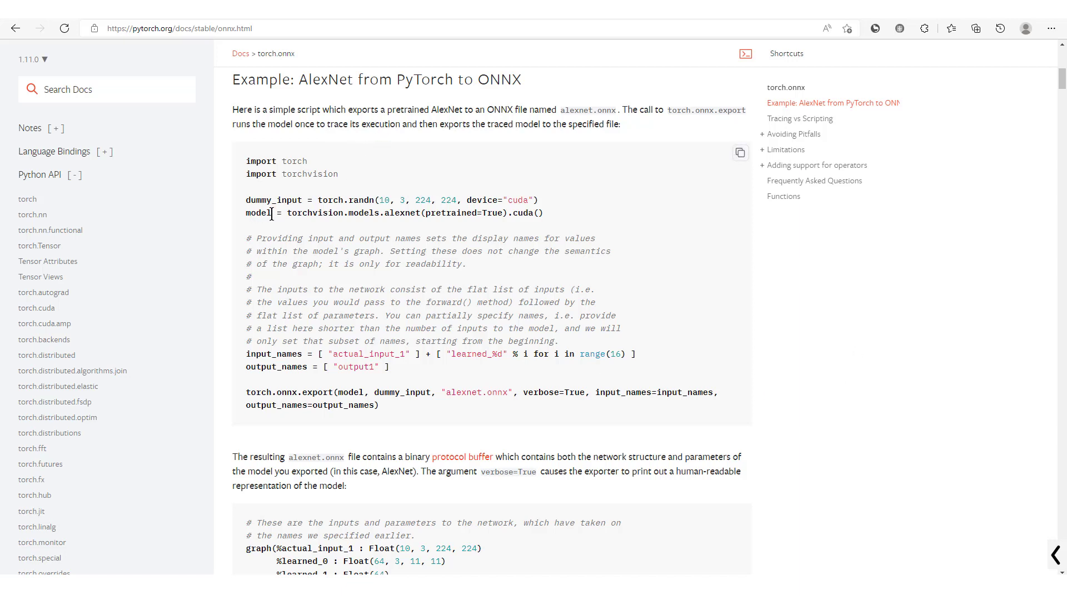
{"action": "double_click", "coordinate": [261, 213]}
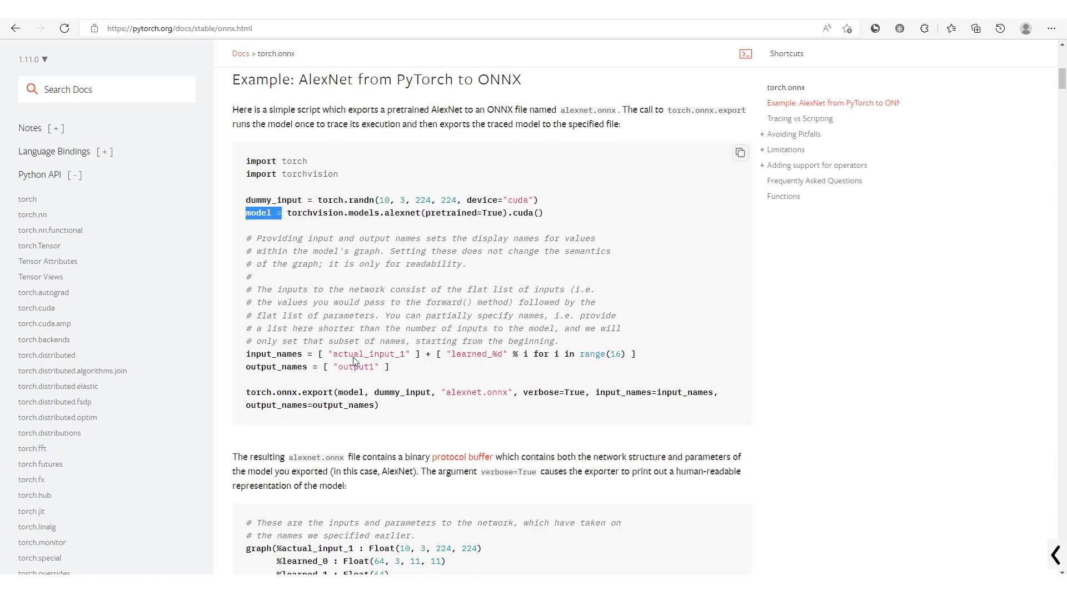
{"action": "mouse_move", "coordinate": [271, 378]}
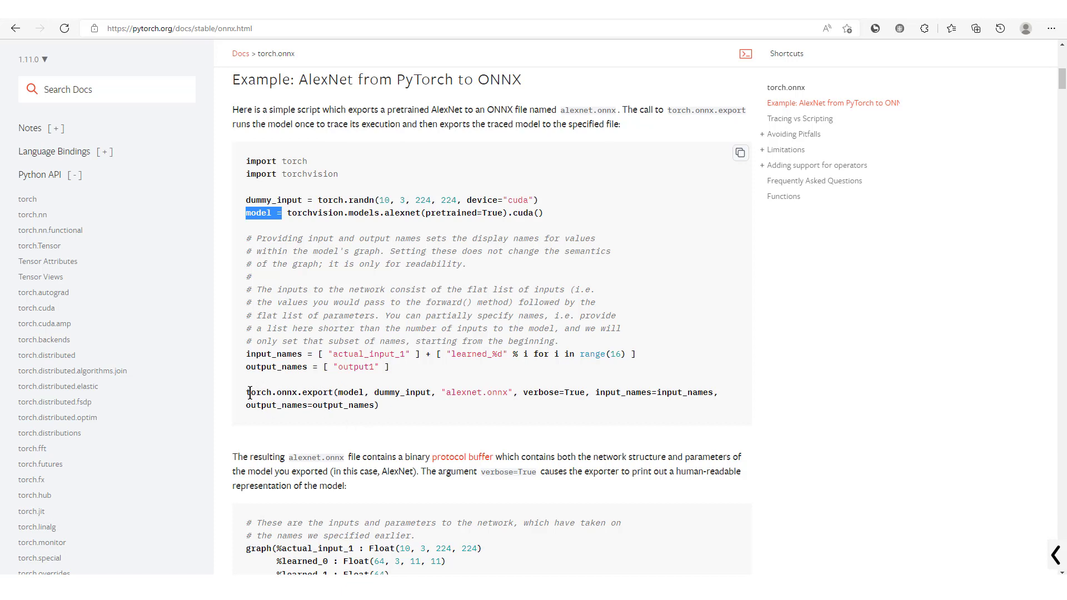
{"action": "double_click", "coordinate": [257, 392]}
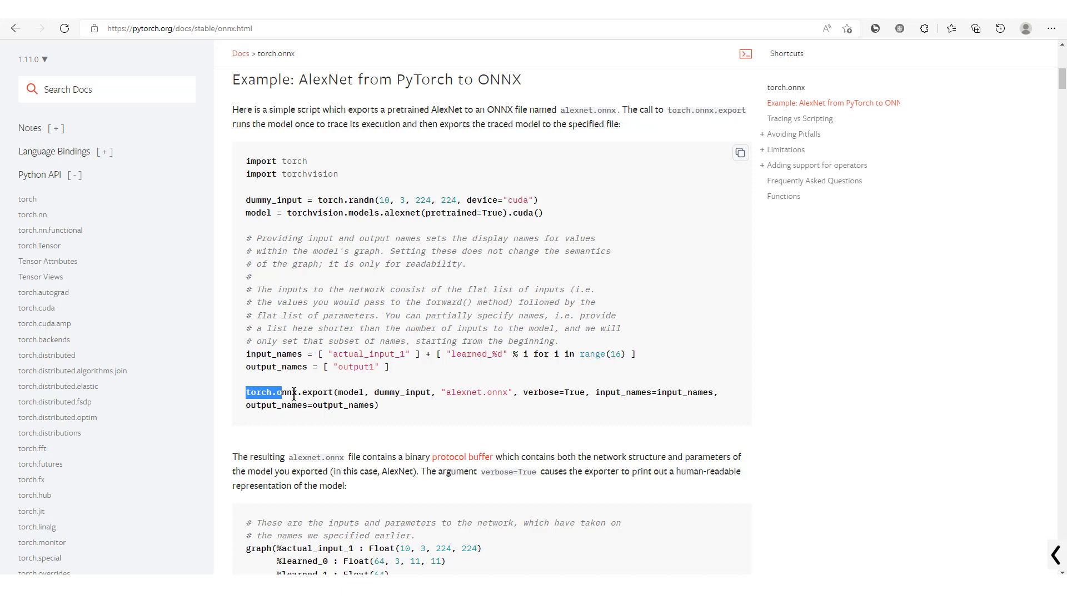
{"action": "left_click", "coordinate": [180, 28]}
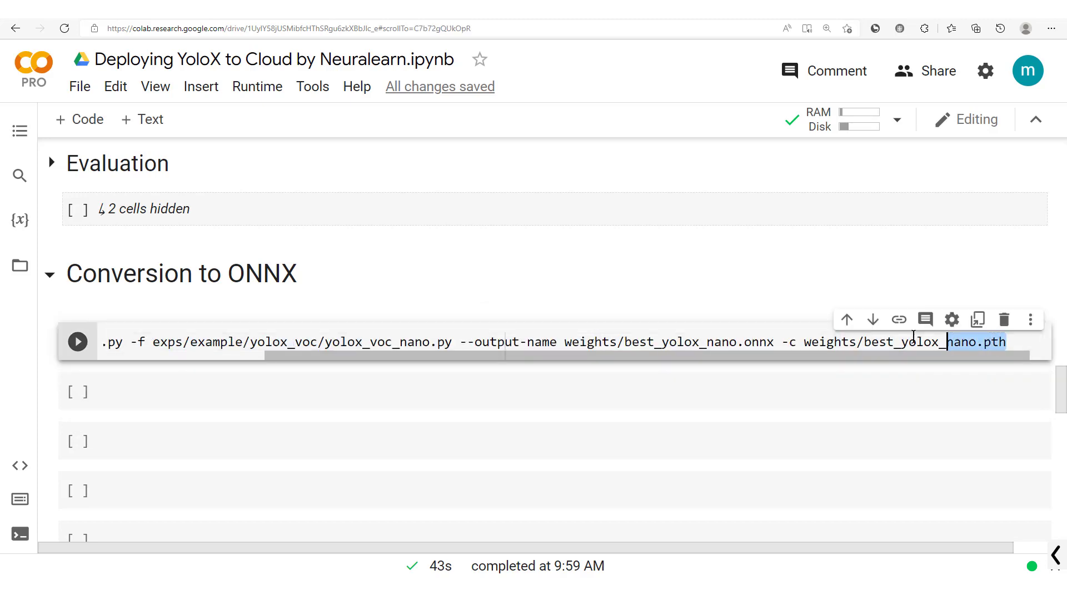
Show the Files sidebar, check the best_yolox_nano.onnx output name, and run the export_onnx.py cell.
{"action": "scroll", "scroll_direction": "left", "scroll_amount": 3}
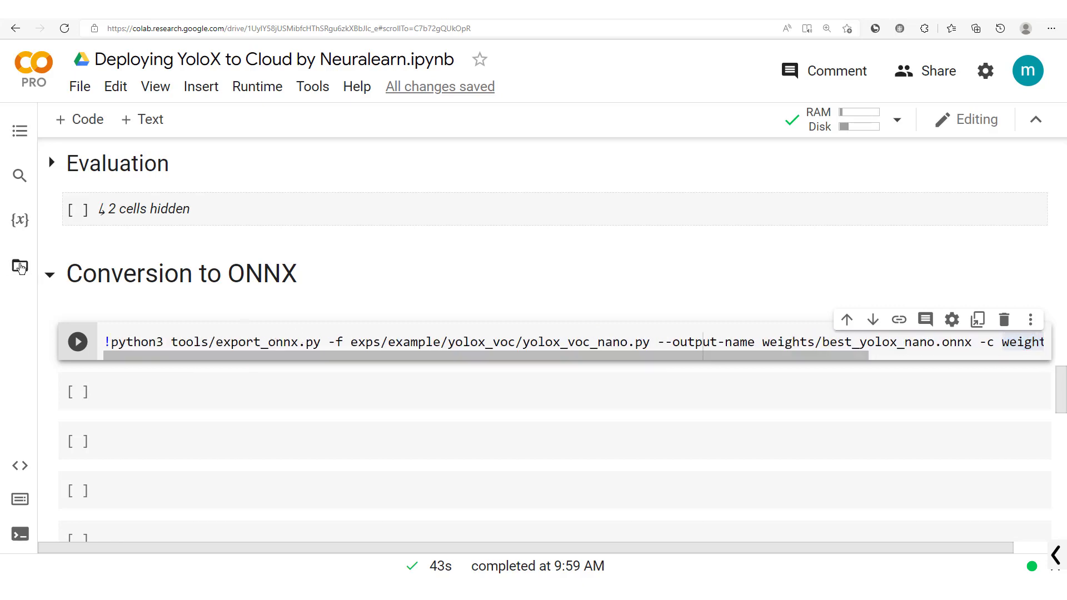
{"action": "left_click", "coordinate": [20, 266]}
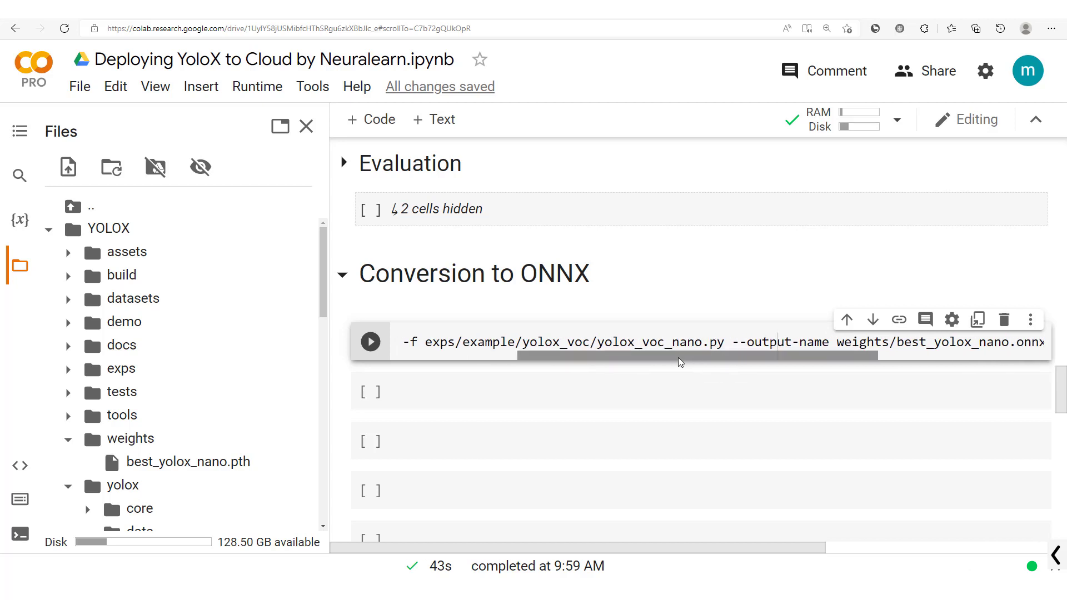
{"action": "scroll", "scroll_direction": "right", "scroll_amount": 3}
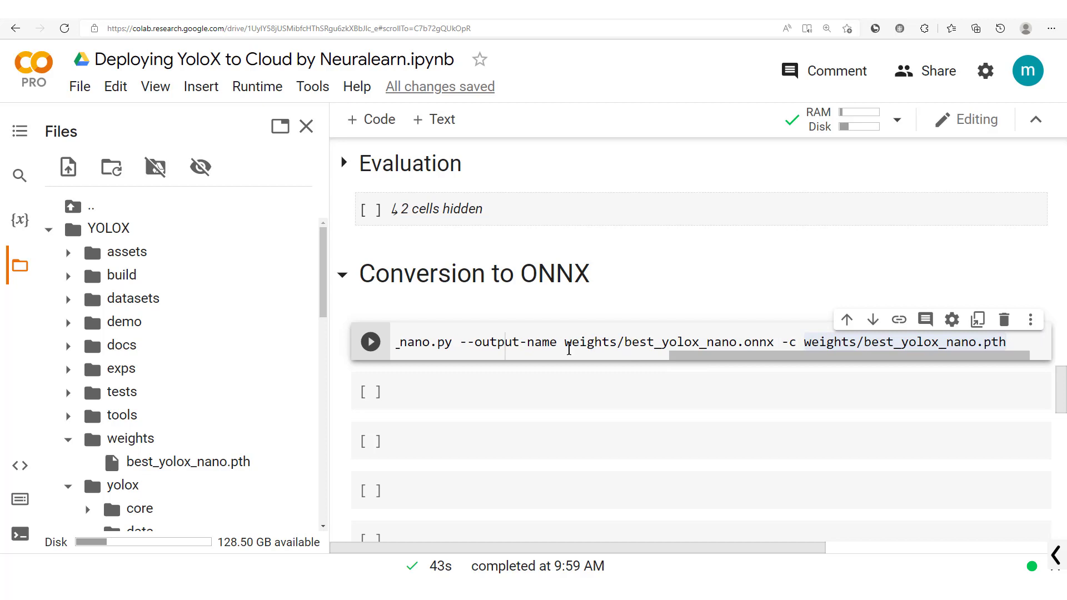
{"action": "mouse_move", "coordinate": [618, 315]}
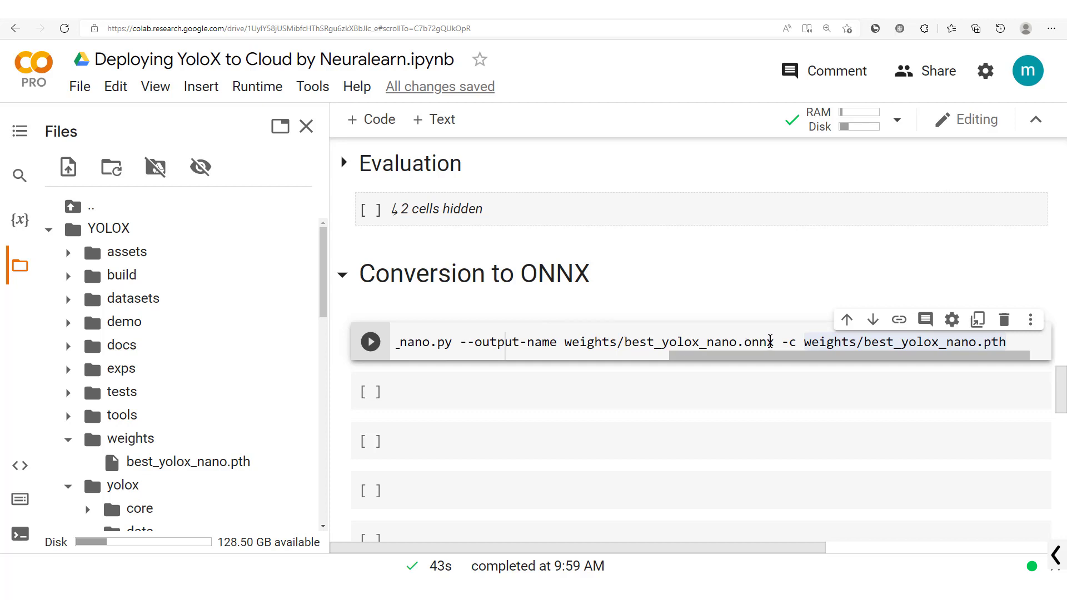
{"action": "double_click", "coordinate": [754, 341]}
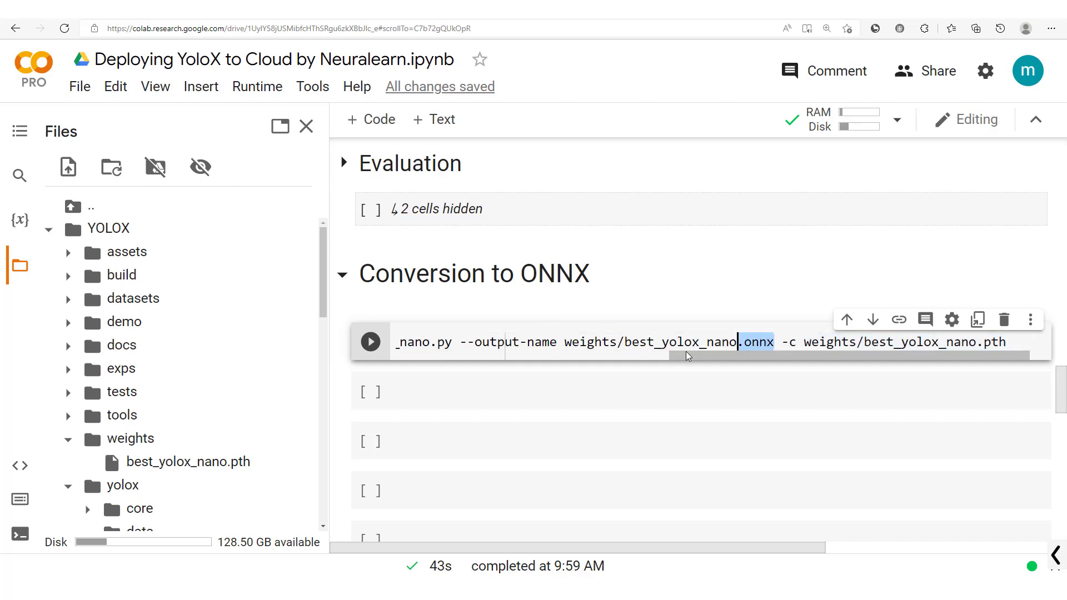
{"action": "left_click", "coordinate": [370, 341]}
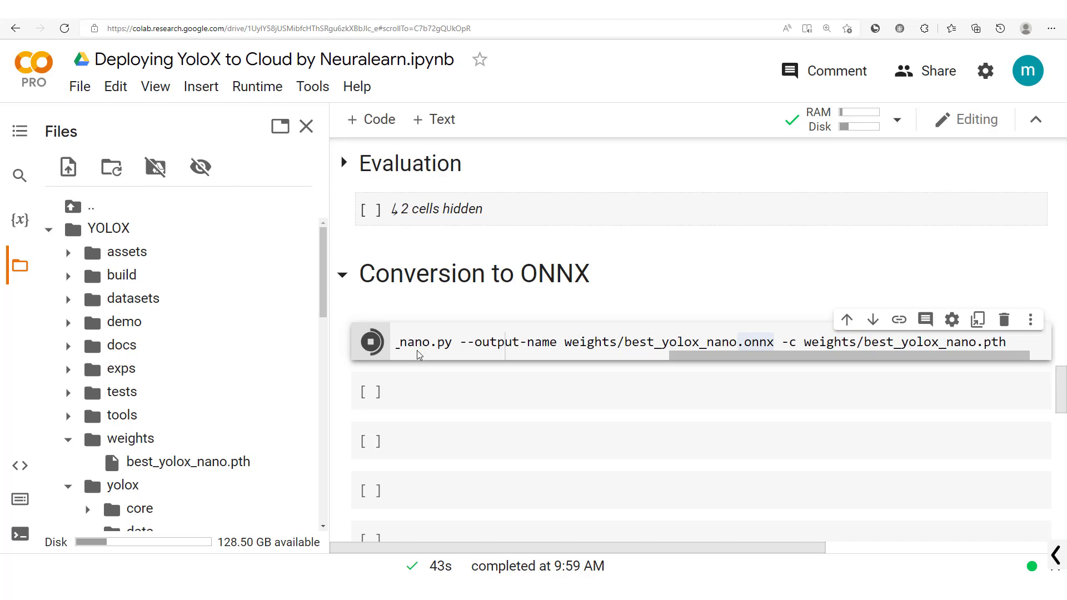
Let the export cell finish so best_yolox_nano.onnx appears beside the .pth in weights.
{"action": "left_click", "coordinate": [371, 342]}
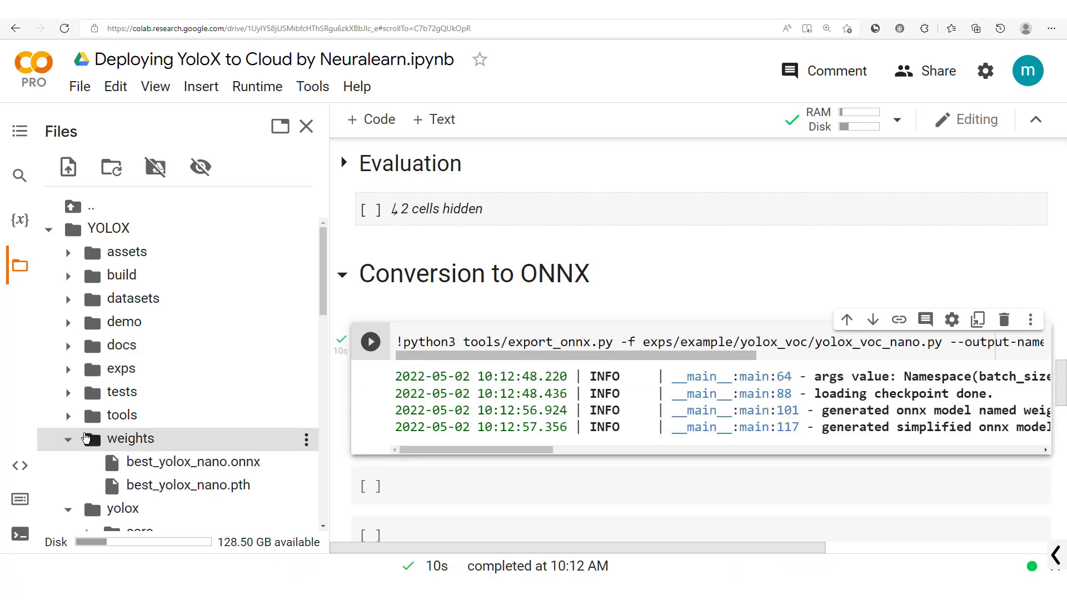
{"action": "mouse_move", "coordinate": [193, 461]}
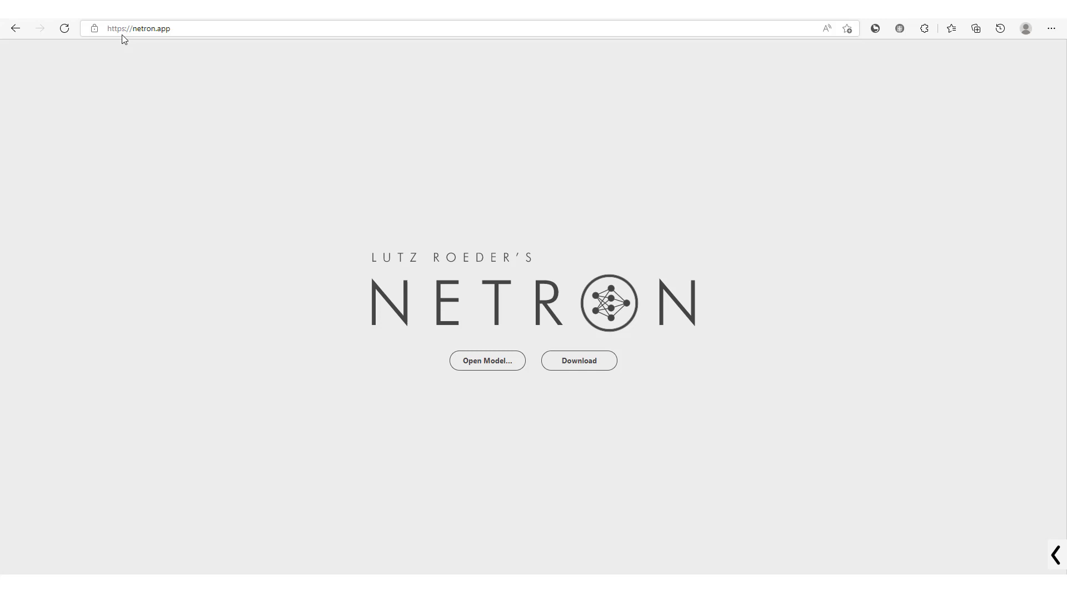
{"action": "mouse_move", "coordinate": [488, 361]}
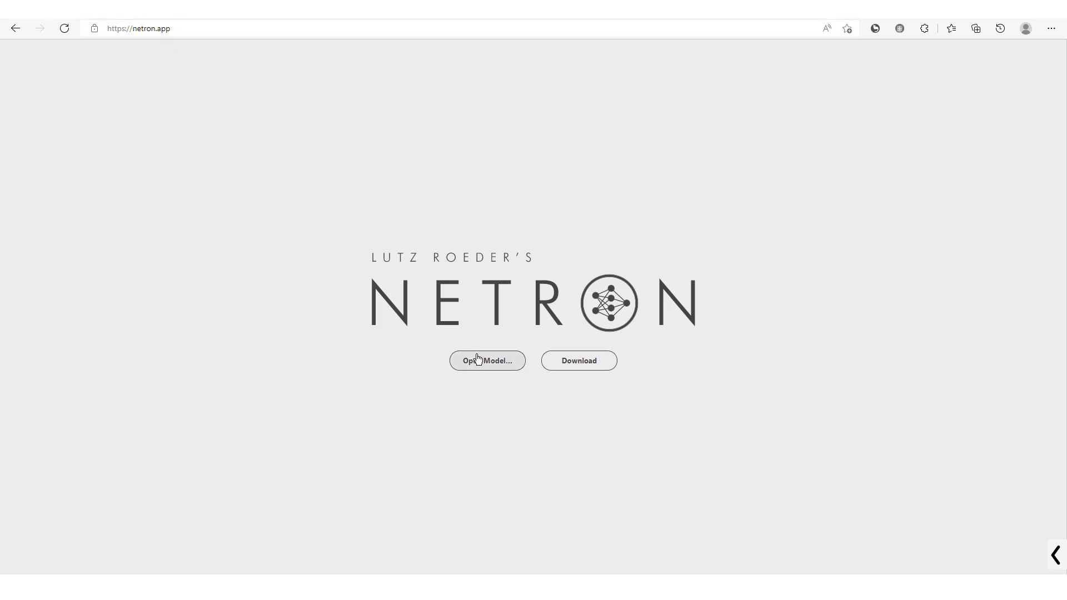
{"action": "mouse_move", "coordinate": [533, 264]}
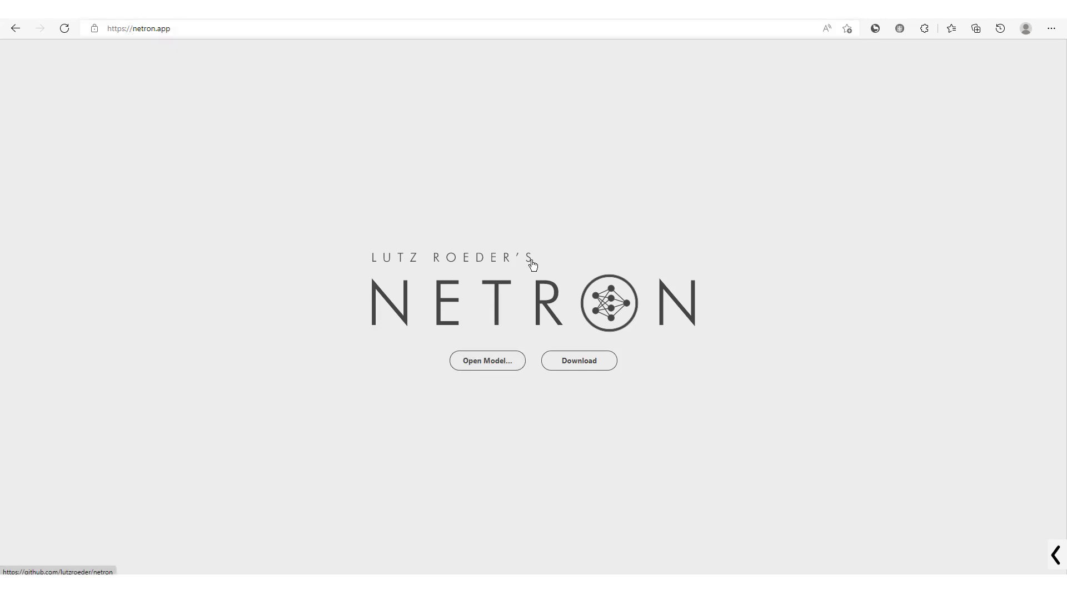
{"action": "mouse_move", "coordinate": [558, 249]}
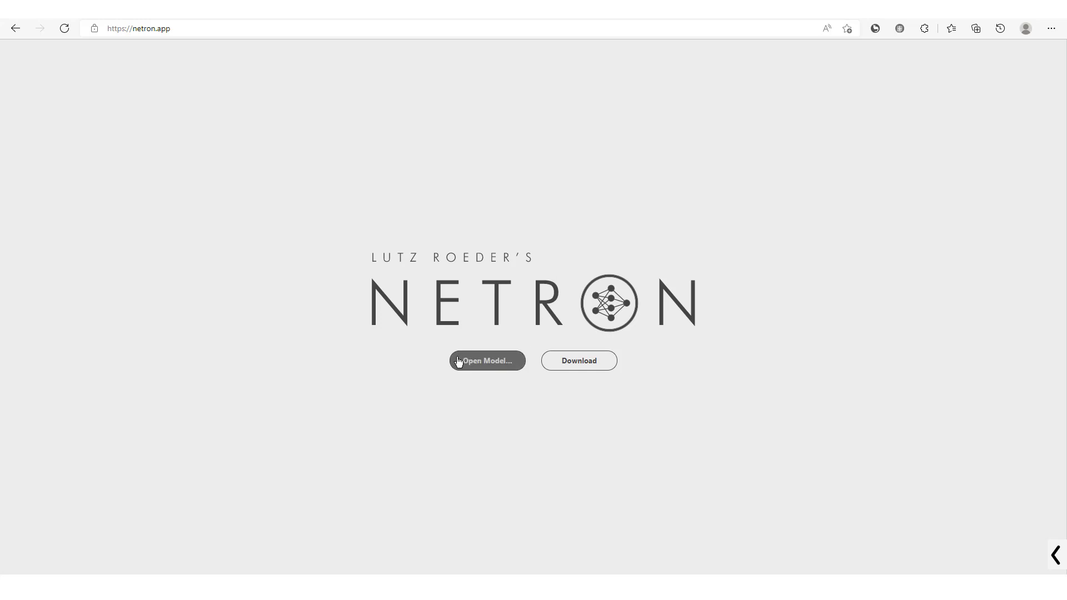
Start choosing a model file to load via Netron's Open Model button.
{"action": "left_click", "coordinate": [487, 360]}
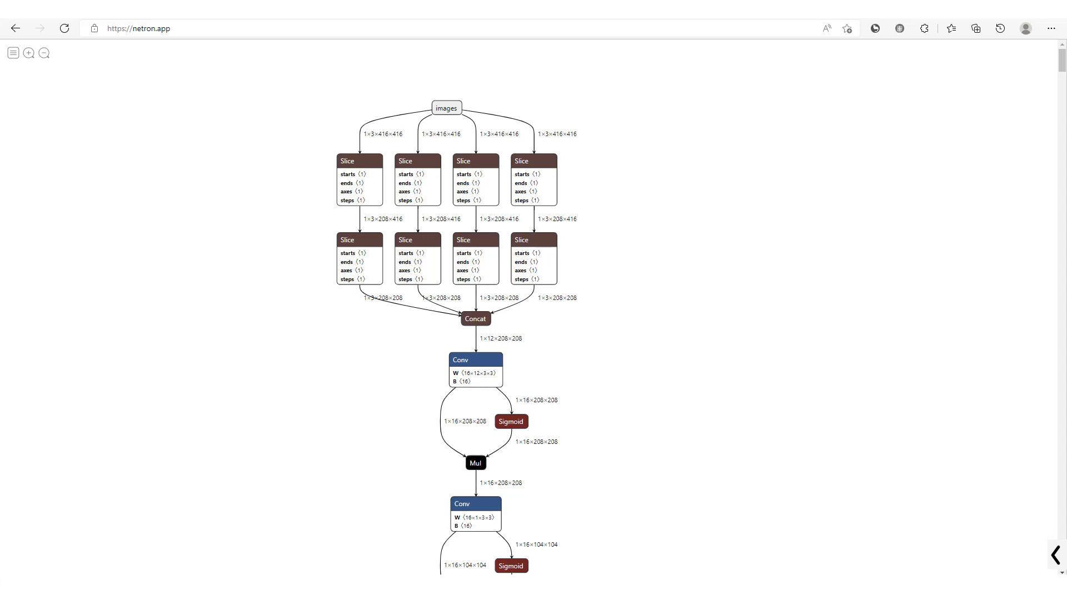
{"action": "scroll", "scroll_direction": "down", "scroll_amount": 3}
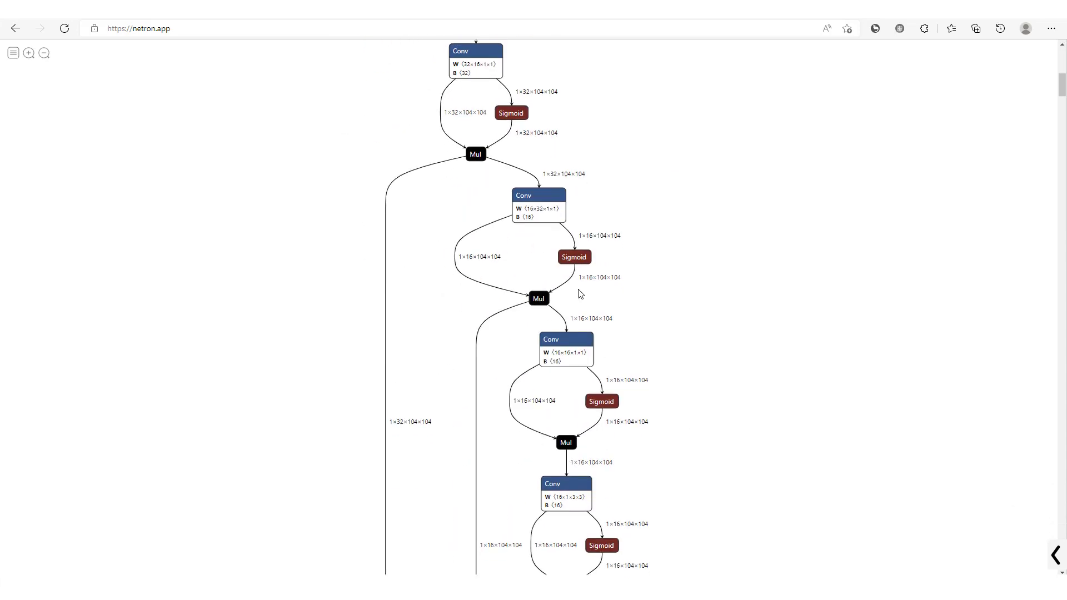
{"action": "scroll", "scroll_direction": "down", "scroll_amount": 3}
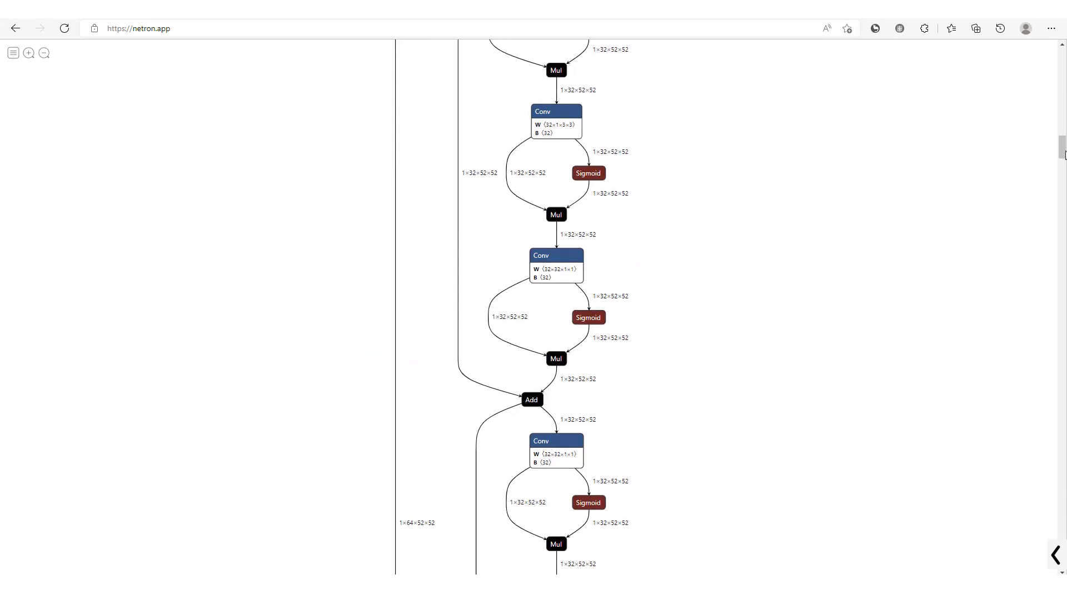
{"action": "scroll", "scroll_direction": "up", "scroll_amount": 3}
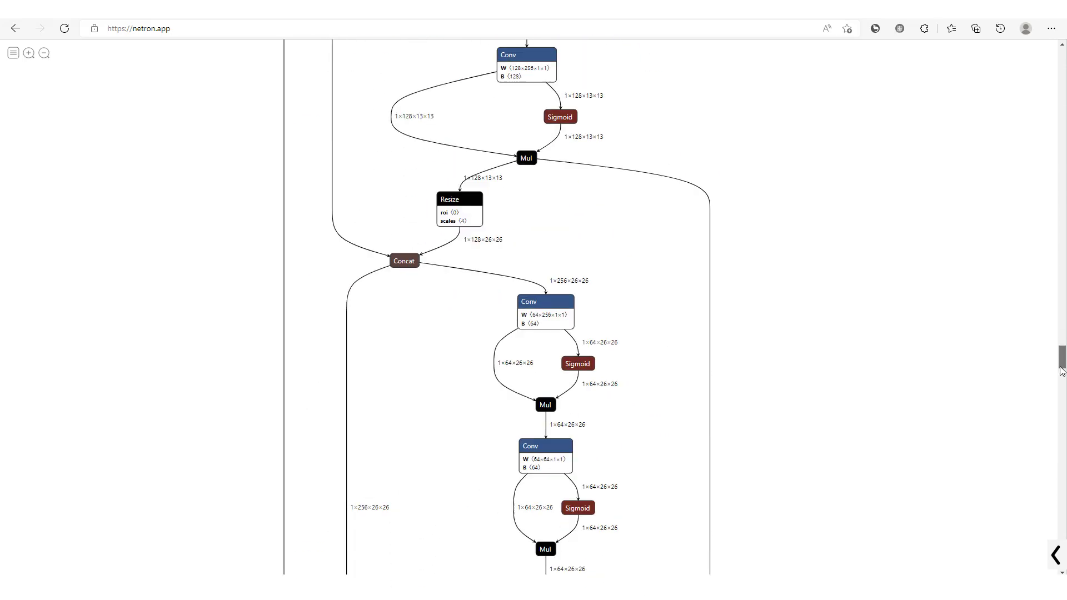
{"action": "scroll", "scroll_direction": "down", "scroll_amount": 3}
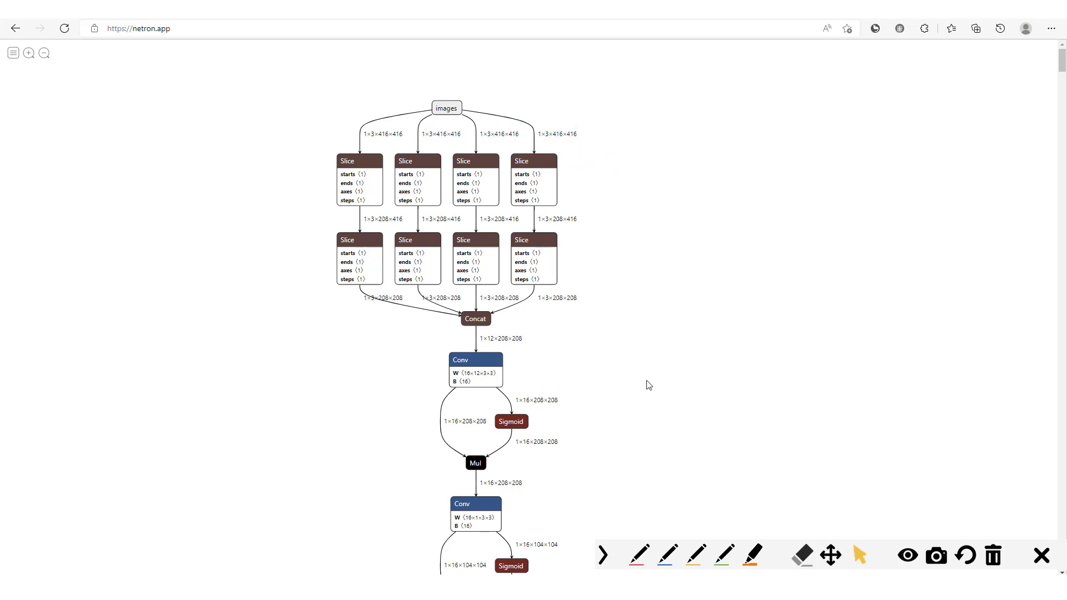
{"action": "scroll", "scroll_direction": "down", "scroll_amount": 3}
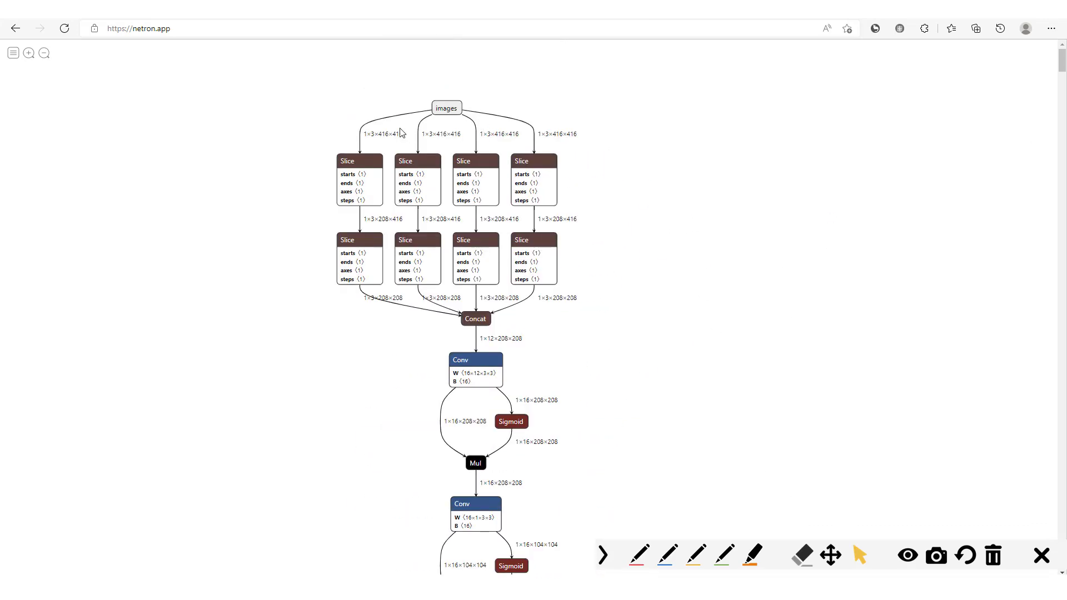
{"action": "mouse_move", "coordinate": [745, 440]}
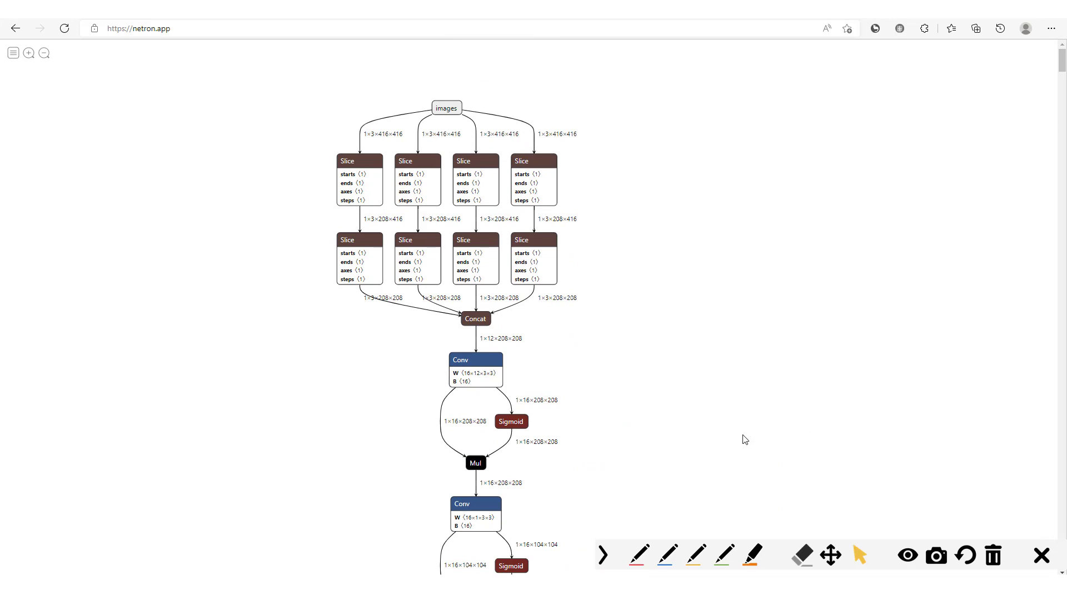
{"action": "mouse_move", "coordinate": [668, 439]}
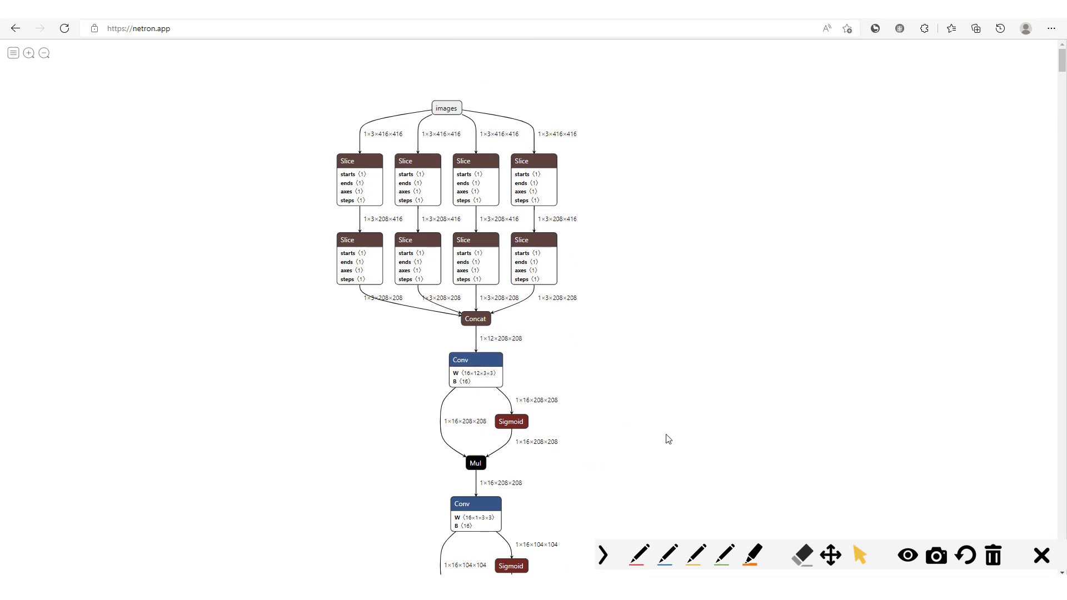
{"action": "scroll", "scroll_direction": "down", "scroll_amount": 3}
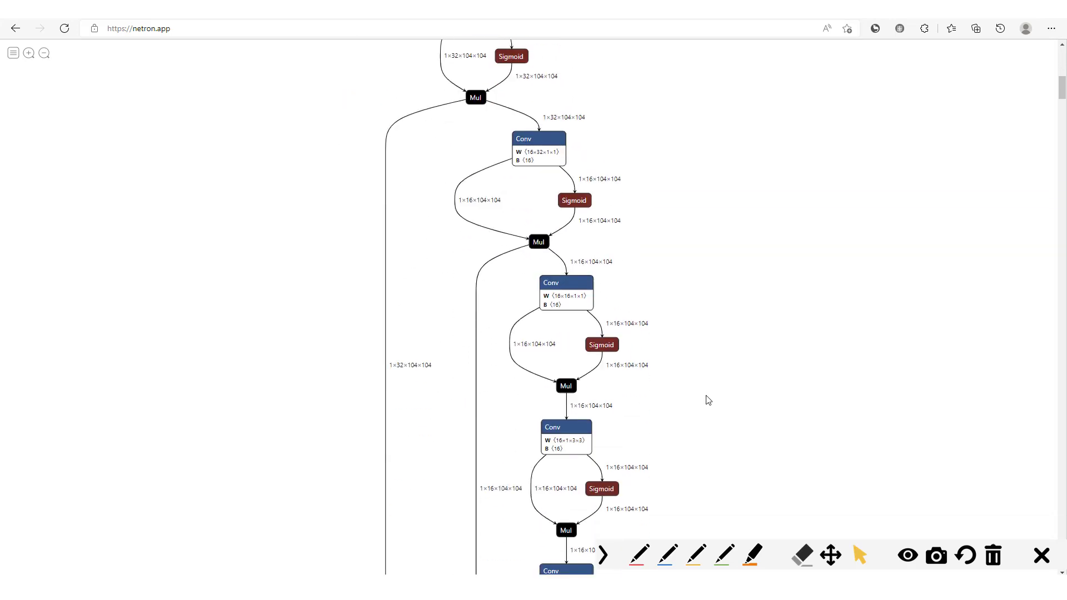
{"action": "scroll", "scroll_direction": "down", "scroll_amount": 3}
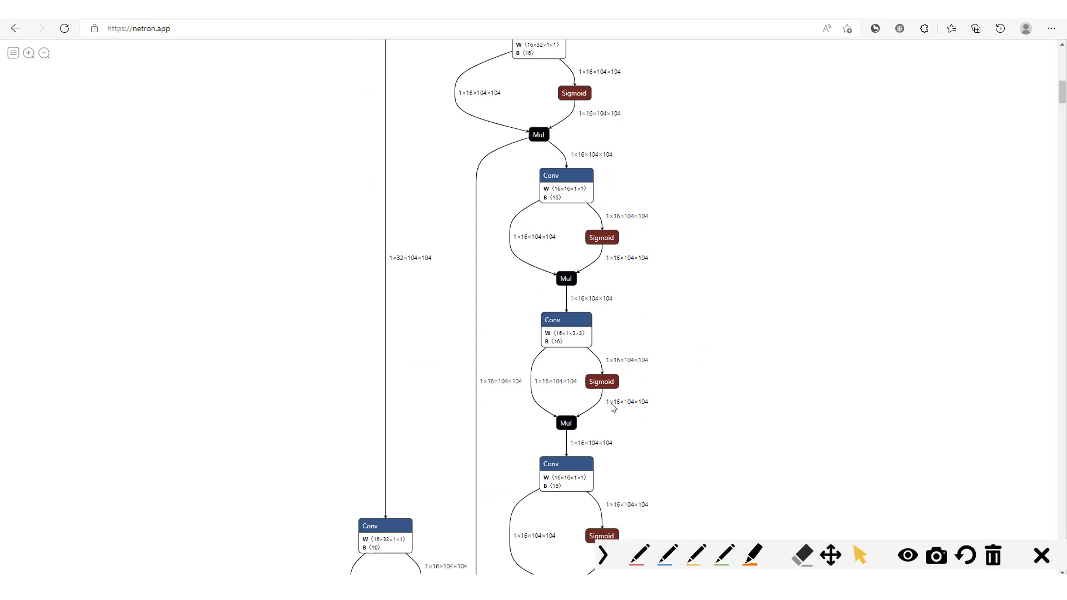
{"action": "mouse_move", "coordinate": [838, 333]}
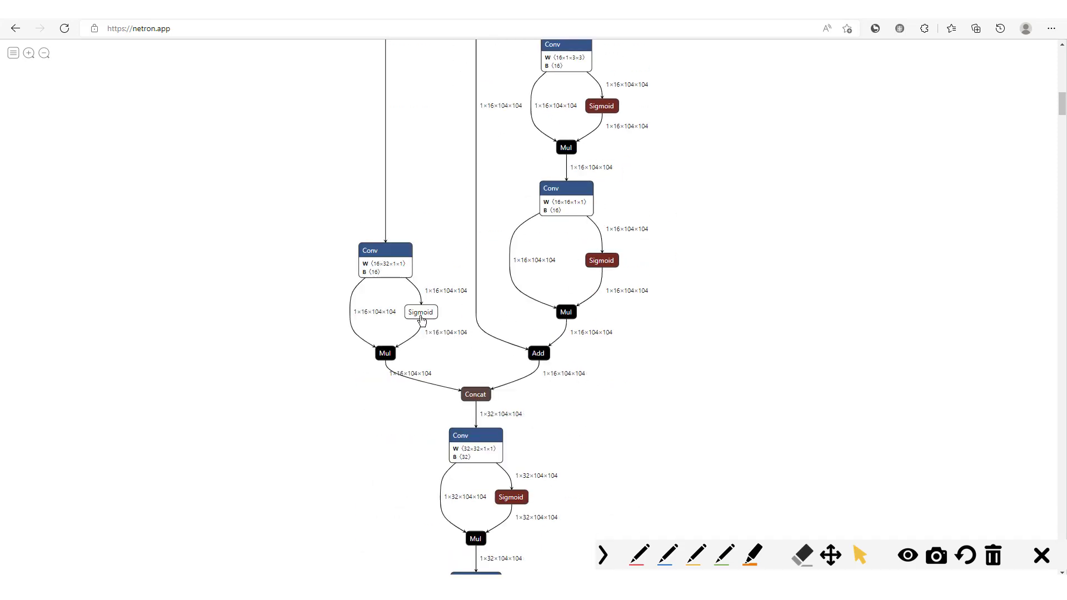
{"action": "scroll", "scroll_direction": "down", "scroll_amount": 3}
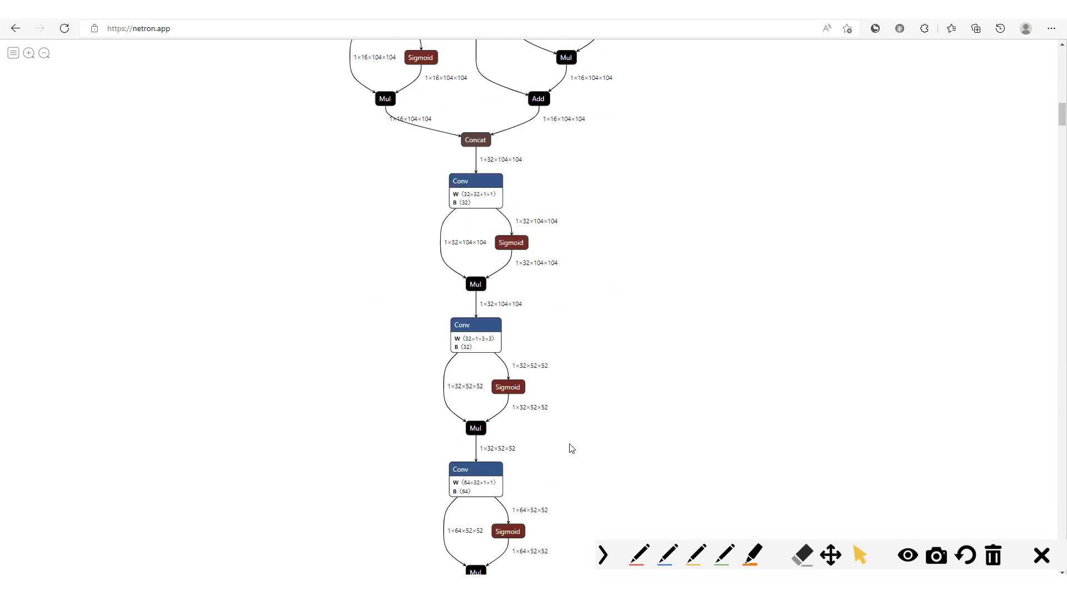
{"action": "scroll", "scroll_direction": "down", "scroll_amount": 3}
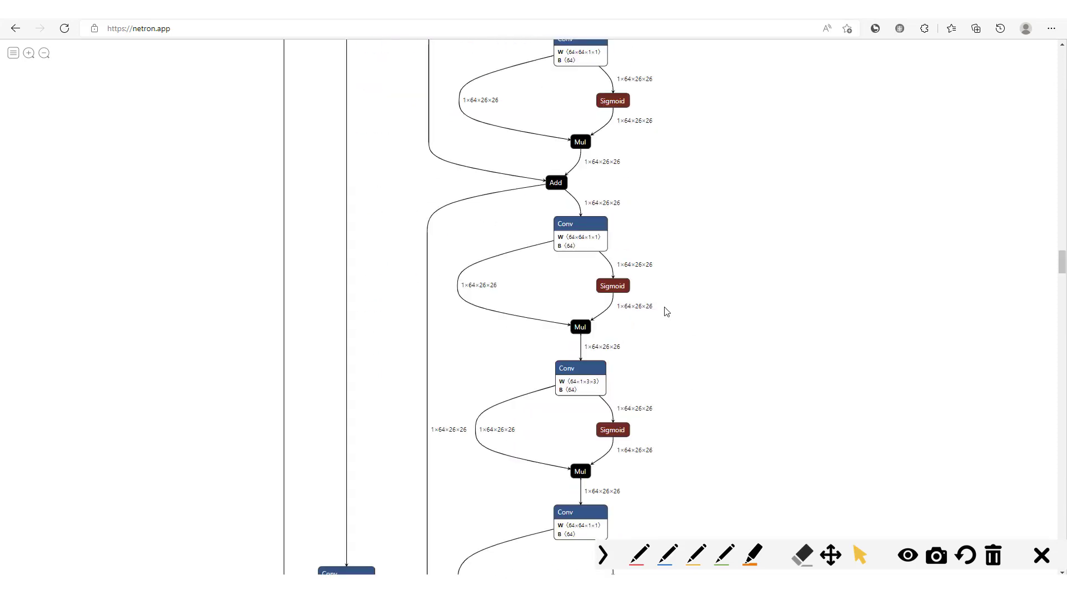
{"action": "scroll", "scroll_direction": "down", "scroll_amount": 3}
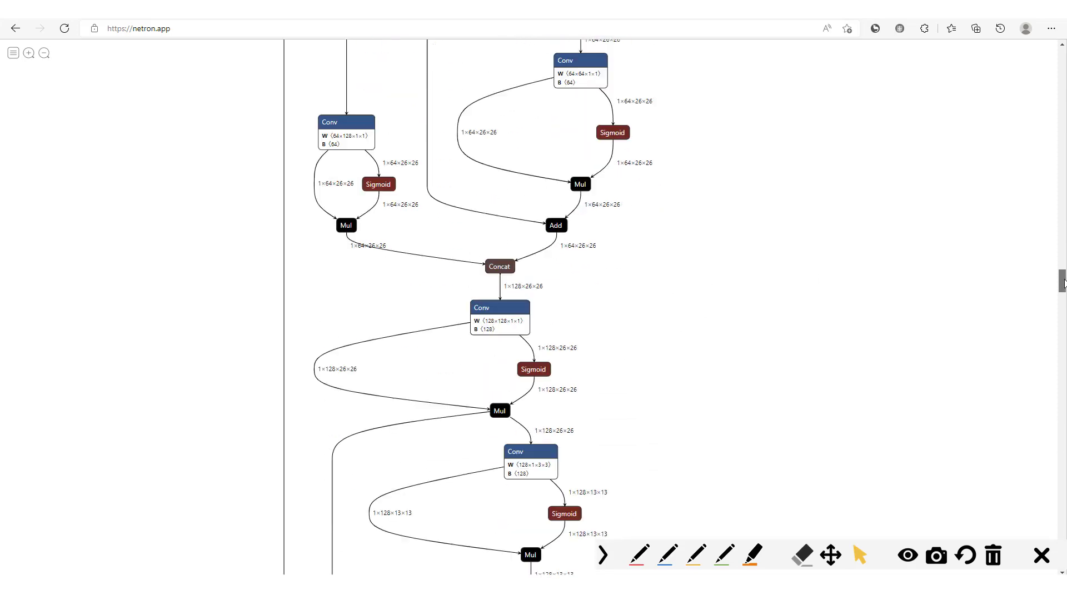
{"action": "scroll", "scroll_direction": "down", "scroll_amount": 3}
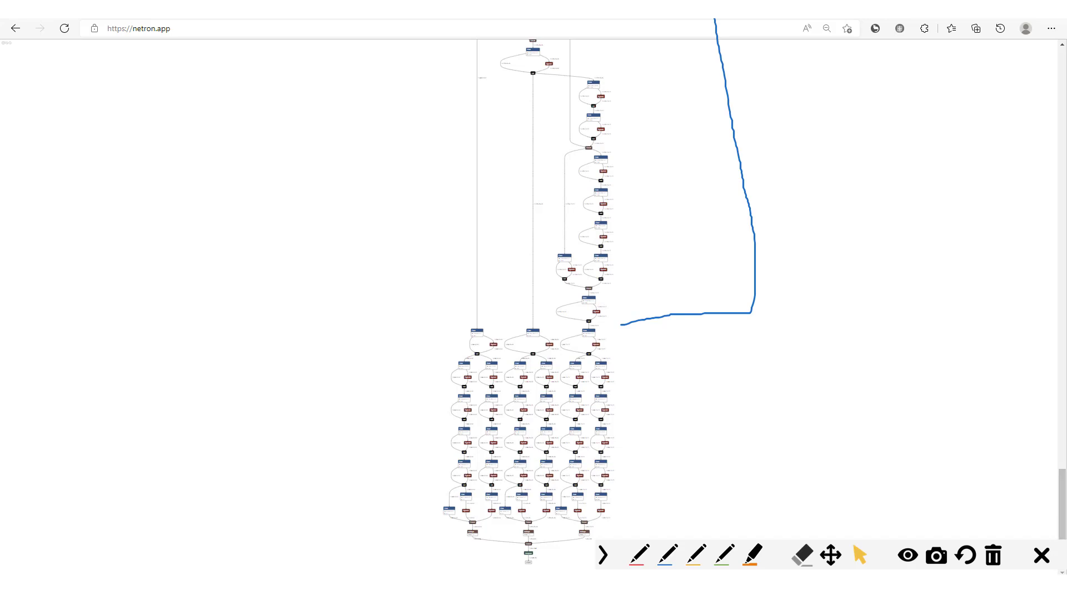
{"action": "scroll", "scroll_direction": "down", "scroll_amount": 3}
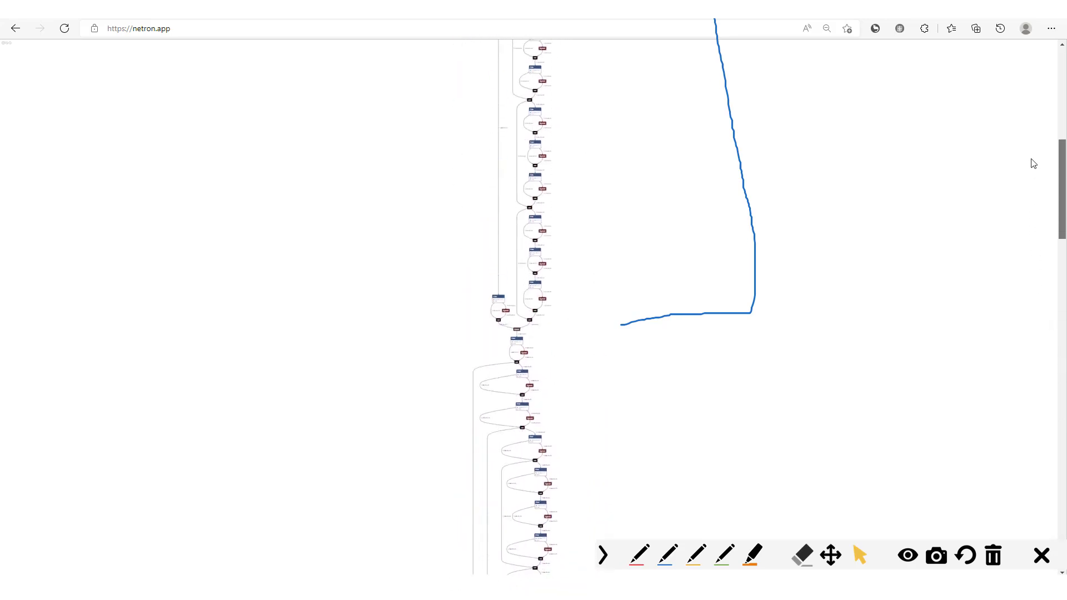
{"action": "scroll", "scroll_direction": "down", "scroll_amount": 3}
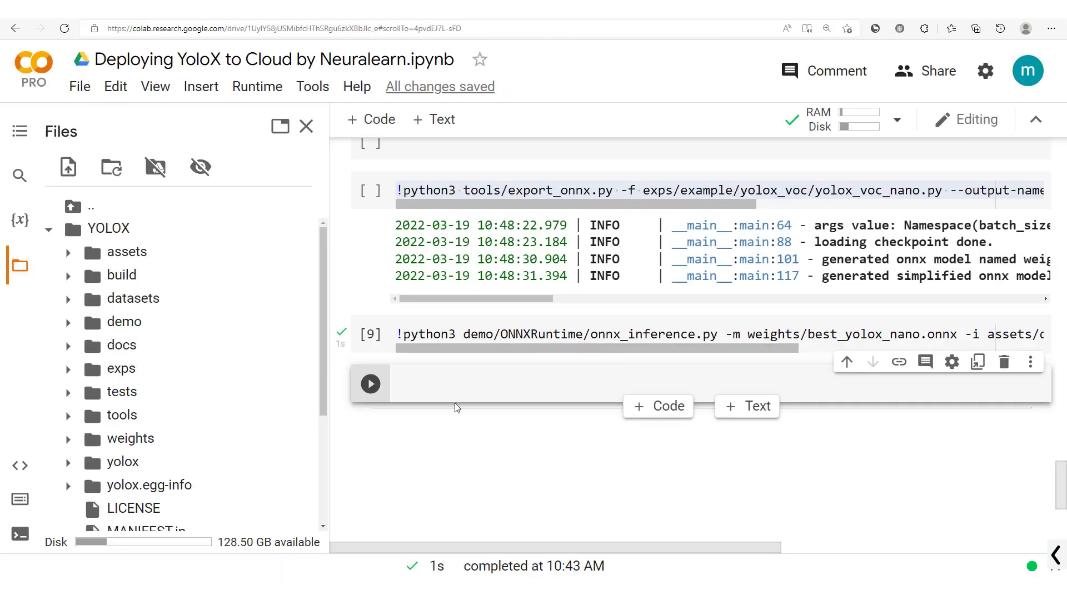
{"action": "mouse_move", "coordinate": [125, 252]}
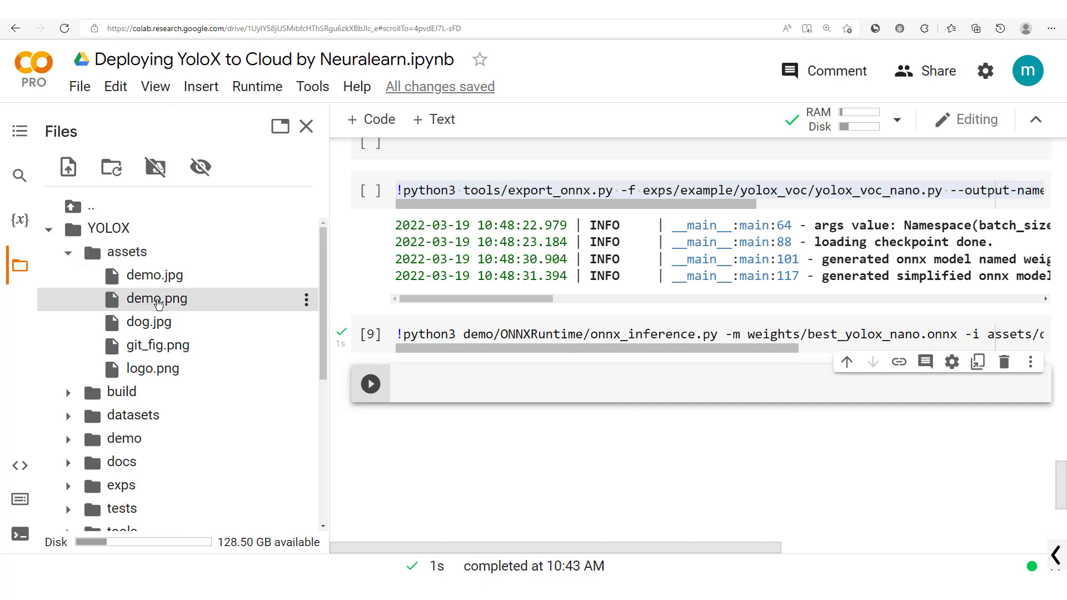
Preview the original assets/demo.jpg and close the image preview tabs.
{"action": "double_click", "coordinate": [154, 275]}
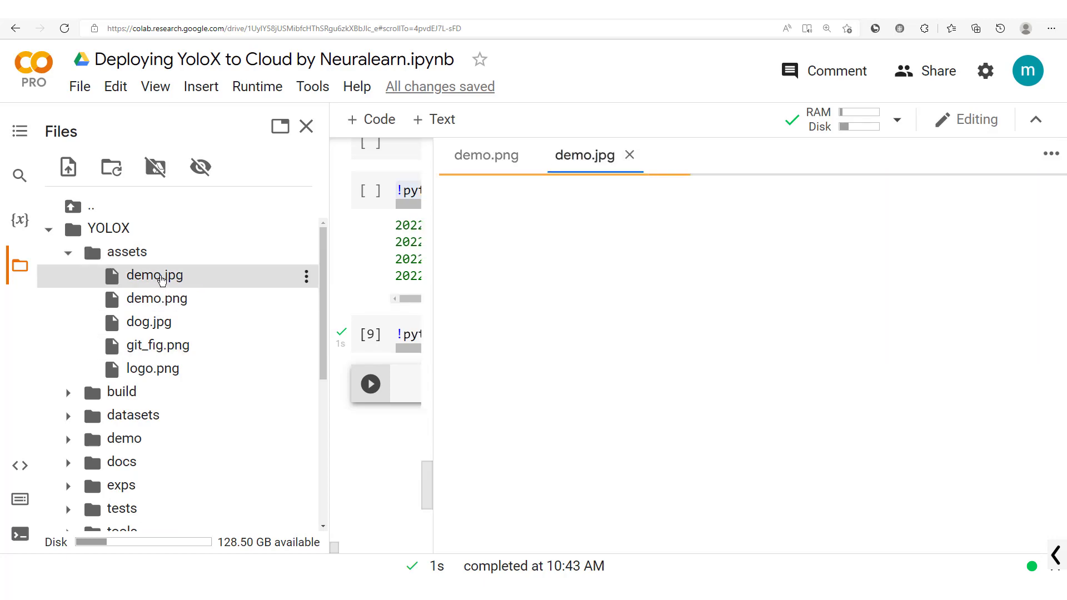
{"action": "left_click", "coordinate": [485, 155]}
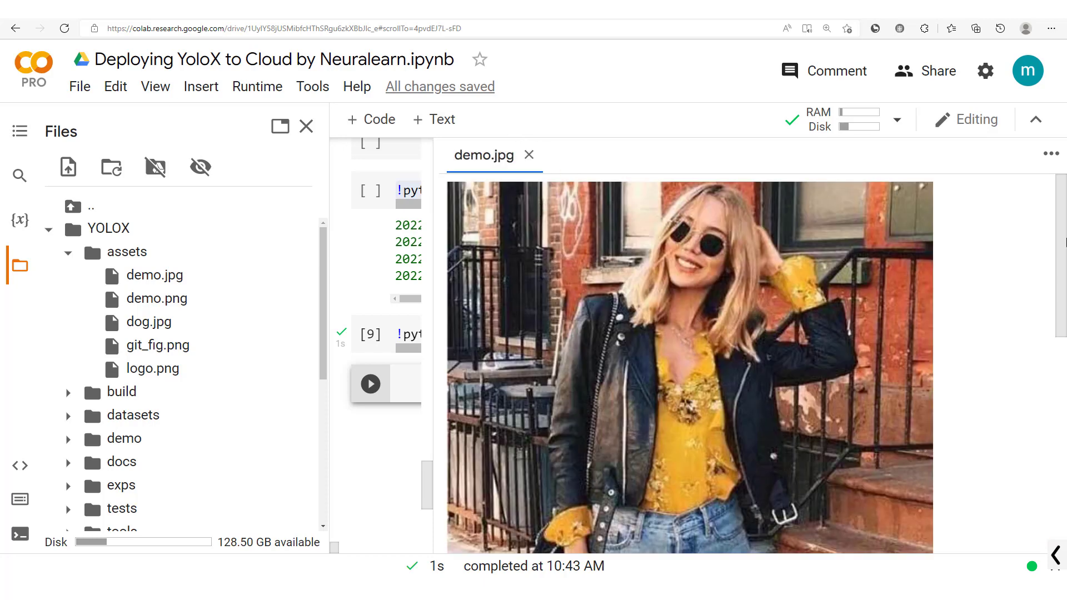
{"action": "scroll", "scroll_direction": "down", "scroll_amount": 3}
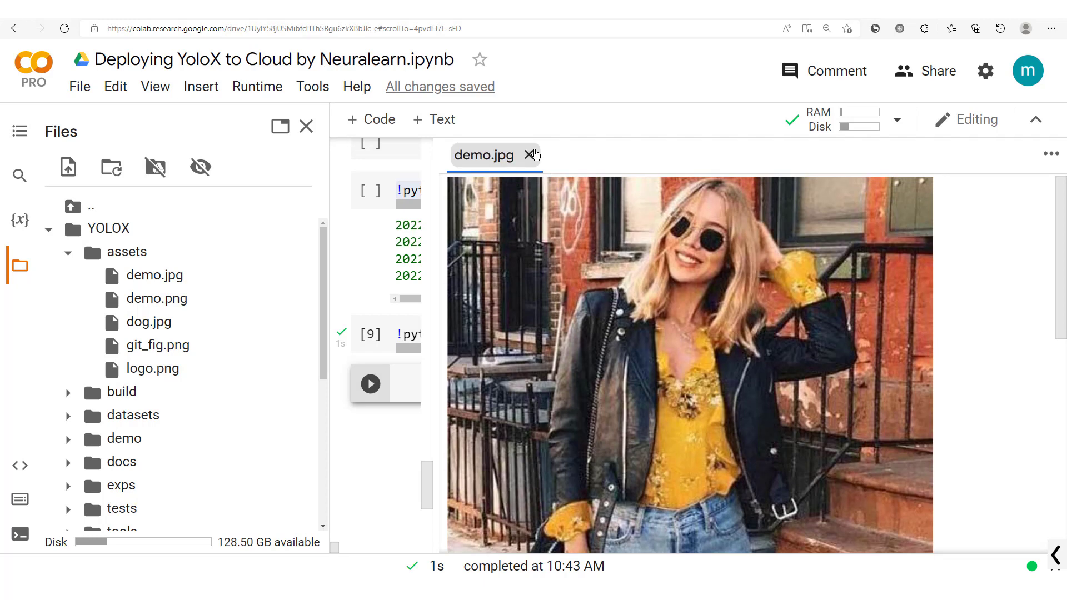
{"action": "left_click", "coordinate": [531, 155]}
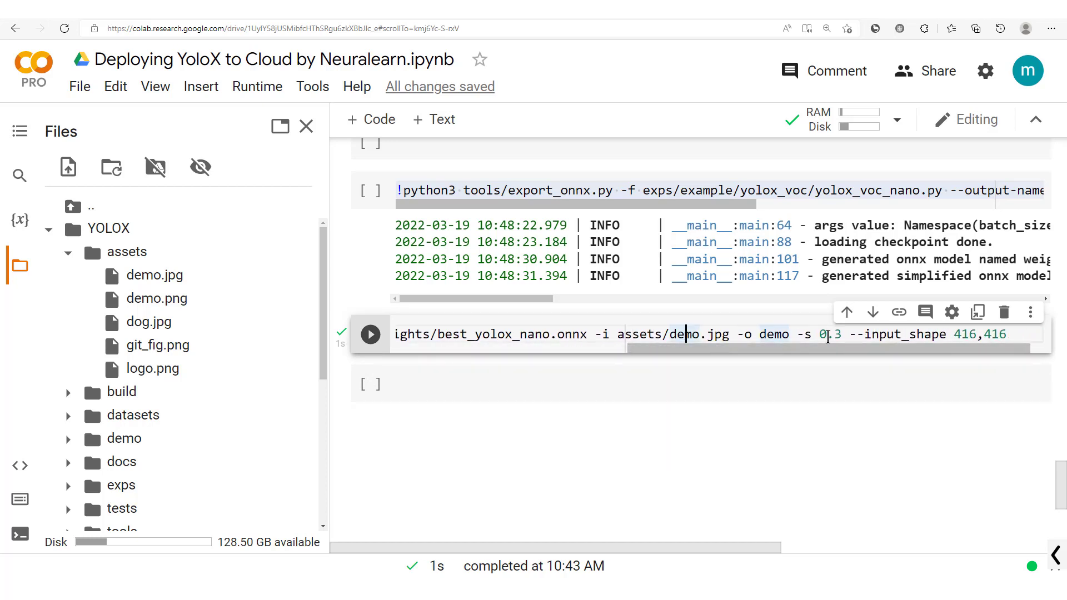
Review the assets/demo.jpg path and 416,416 input shape, then collapse the assets folder.
{"action": "double_click", "coordinate": [827, 334]}
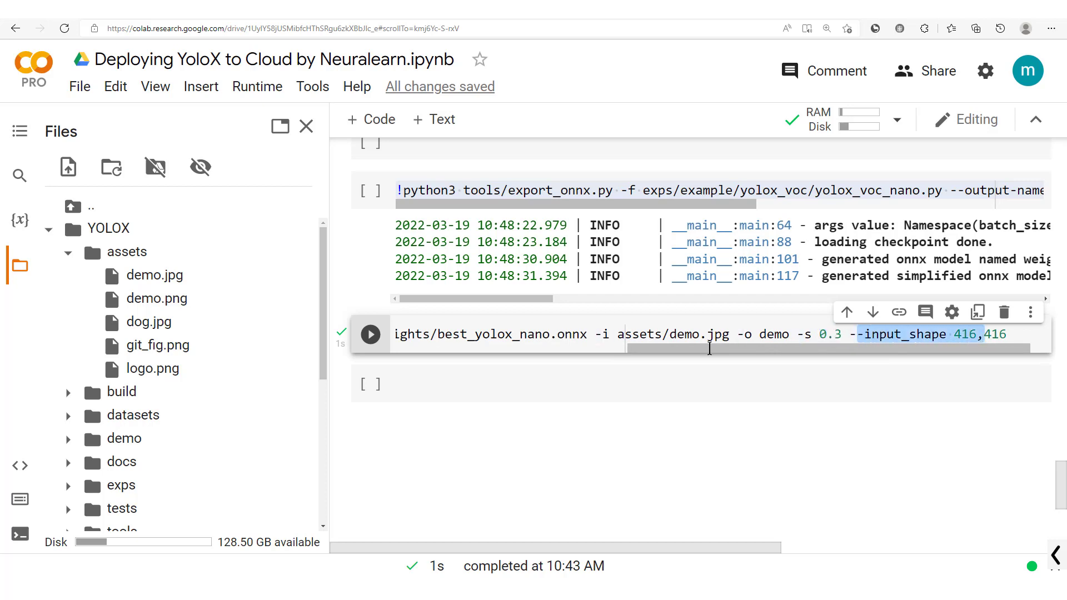
{"action": "left_click", "coordinate": [370, 334]}
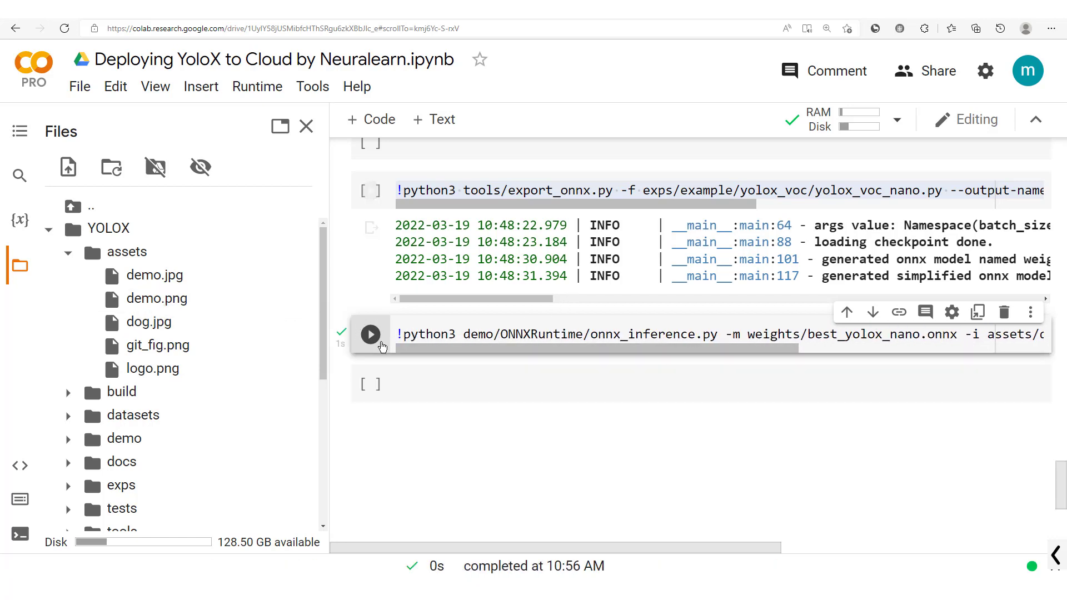
{"action": "left_click", "coordinate": [67, 251]}
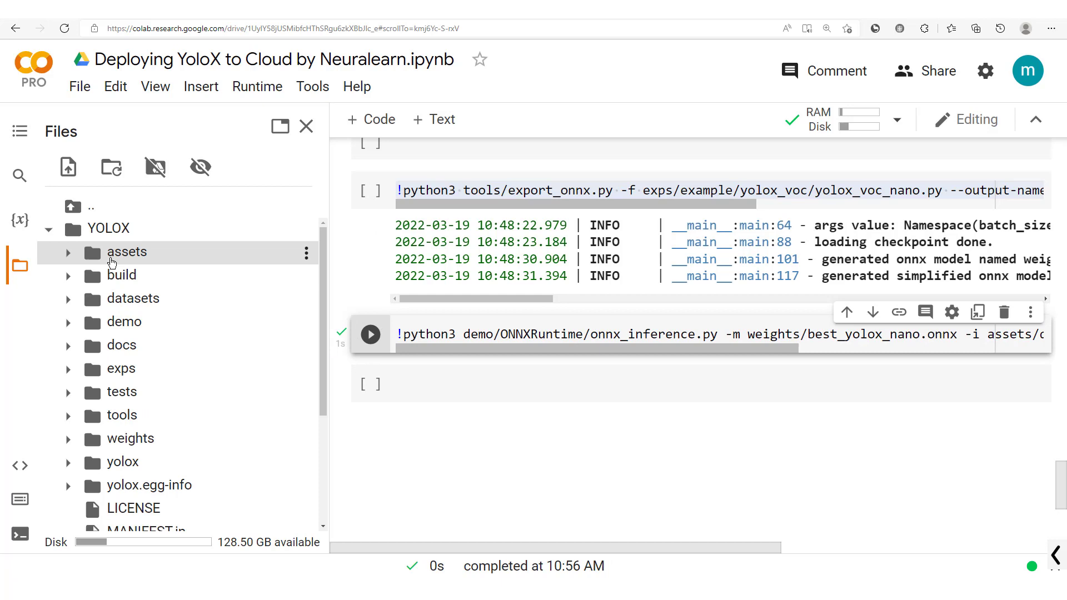
{"action": "mouse_move", "coordinate": [125, 322]}
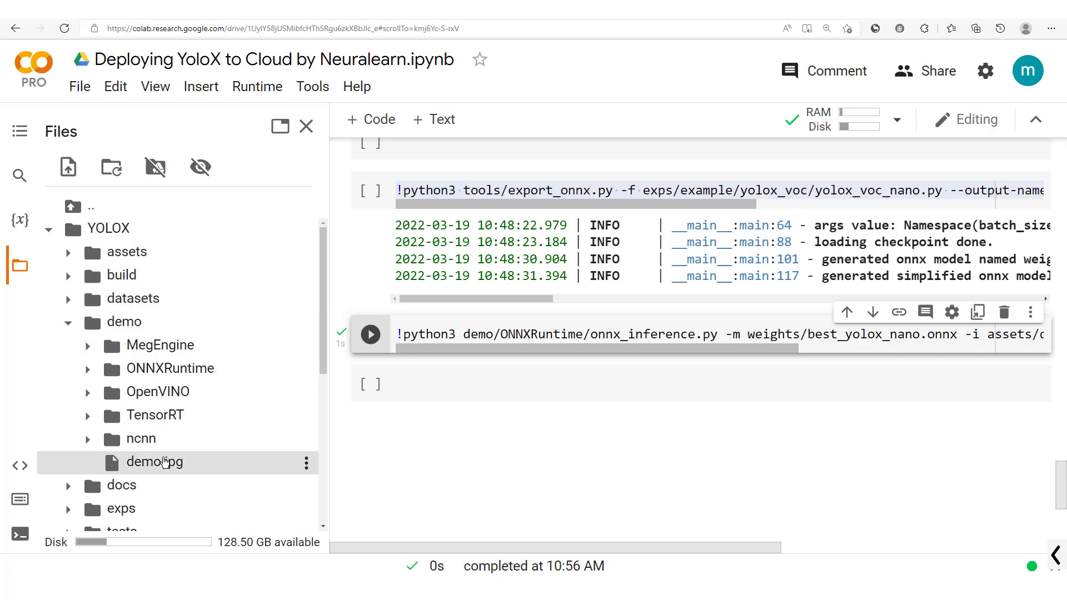
View the output demo/demo.jpg with its sunglass, jacket, shirt, pants, bag and shoes detections.
{"action": "double_click", "coordinate": [155, 462]}
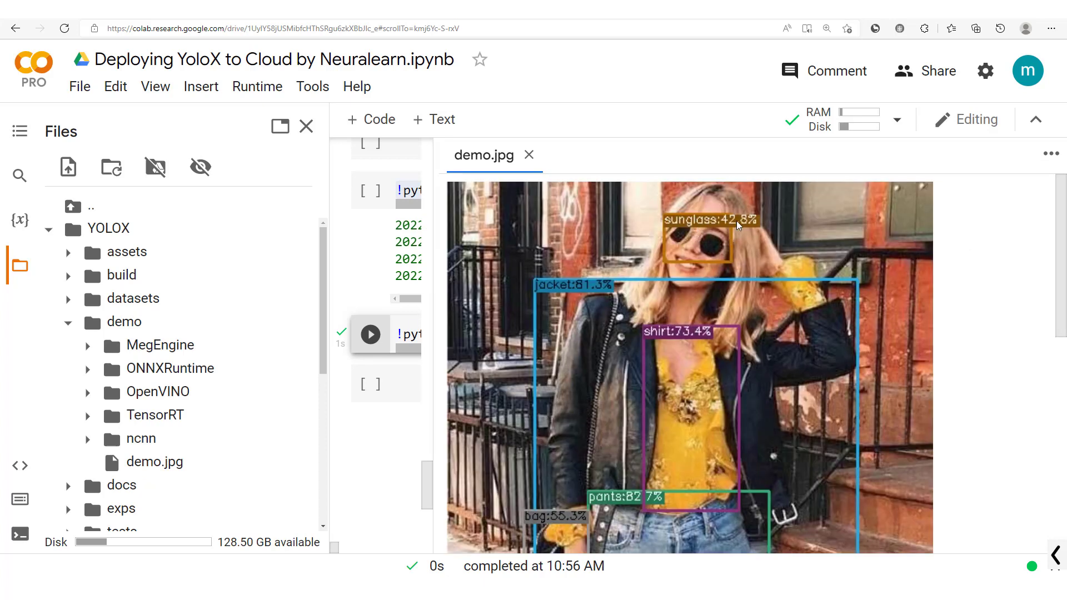
{"action": "mouse_move", "coordinate": [1058, 227]}
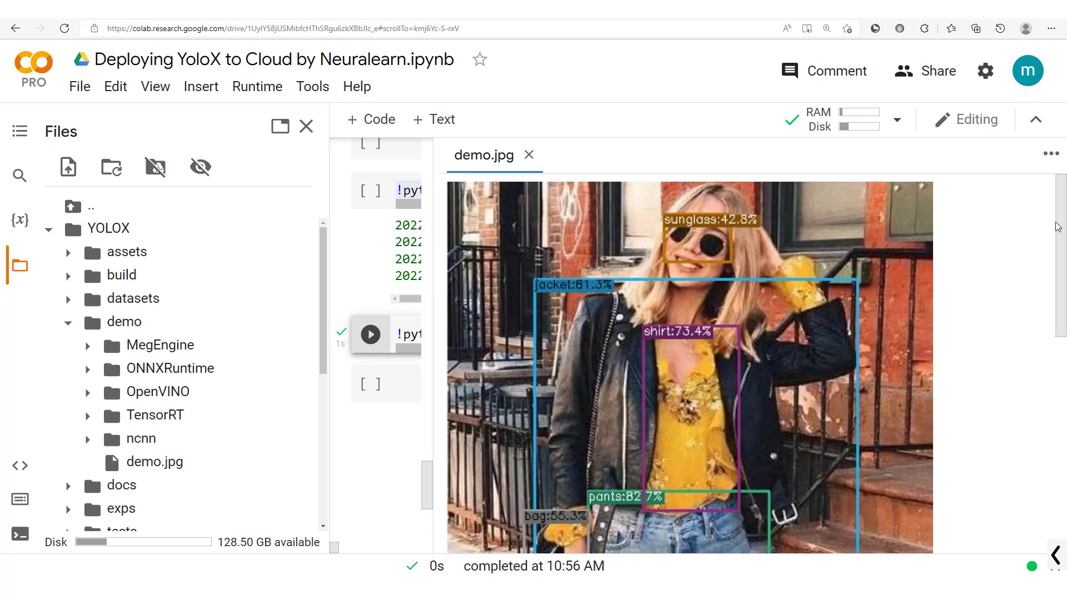
{"action": "scroll", "scroll_direction": "down", "scroll_amount": 3}
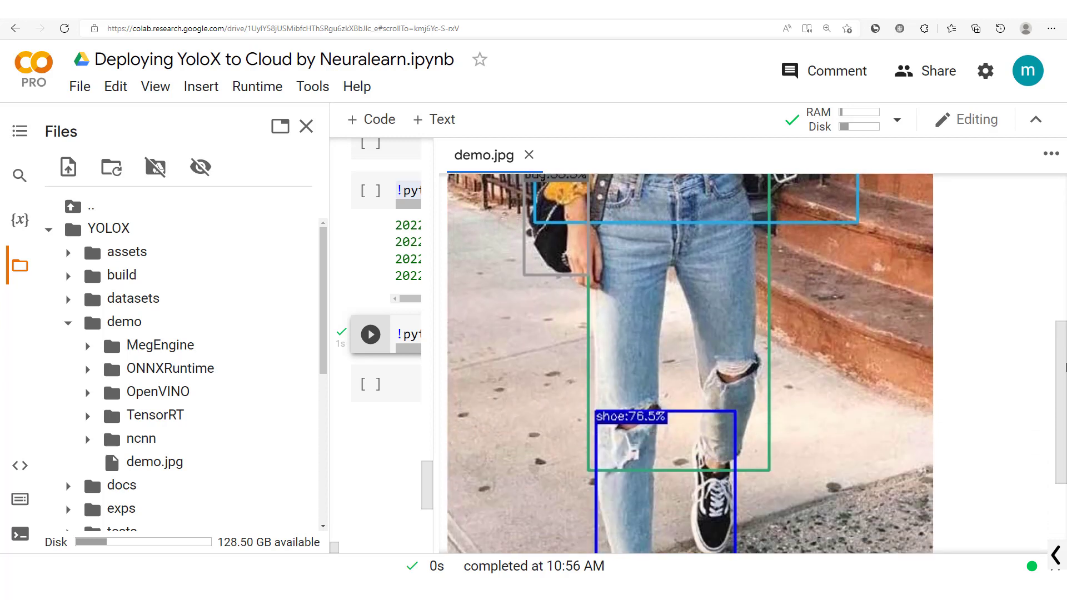
{"action": "scroll", "scroll_direction": "down", "scroll_amount": 3}
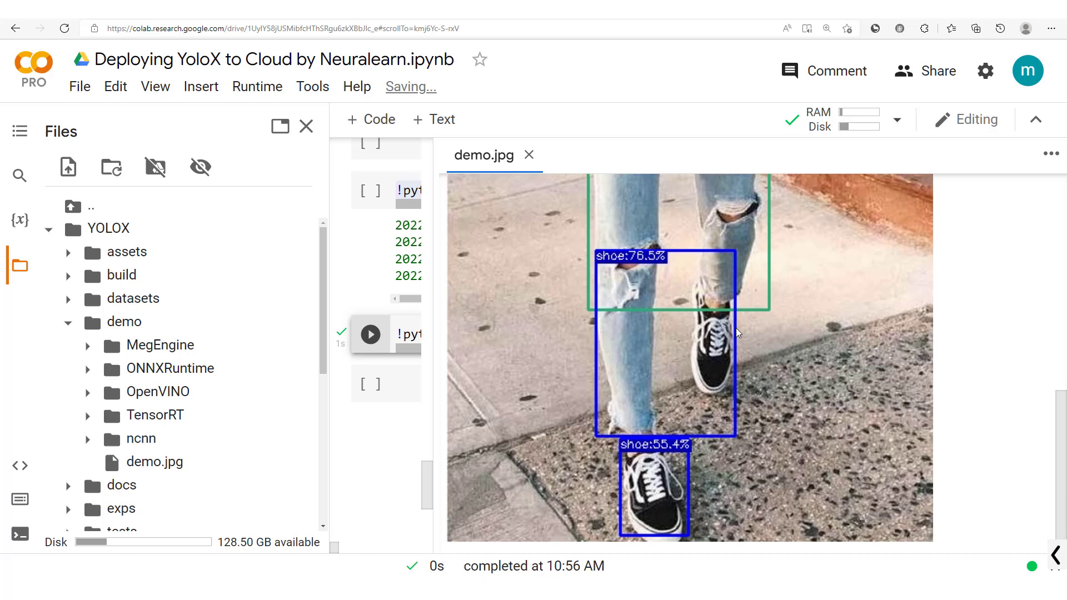
{"action": "mouse_move", "coordinate": [694, 413]}
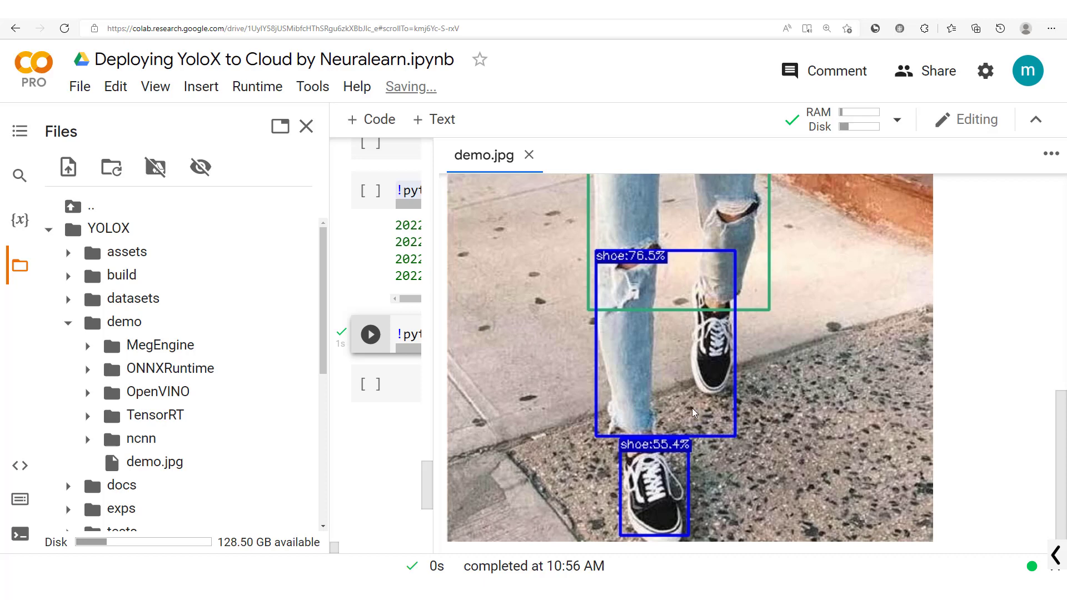
{"action": "mouse_move", "coordinate": [1059, 427]}
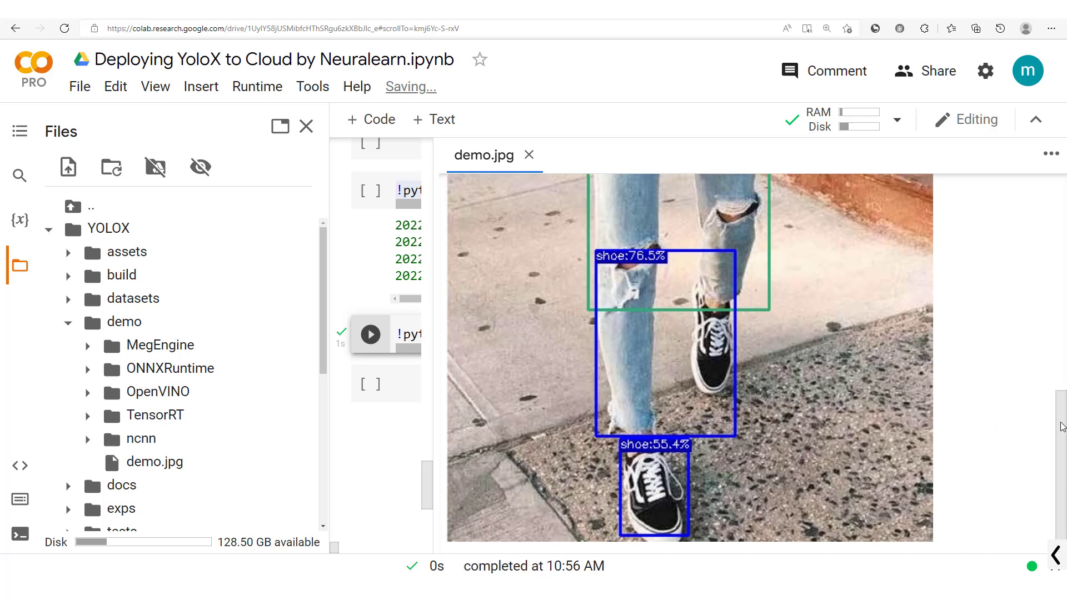